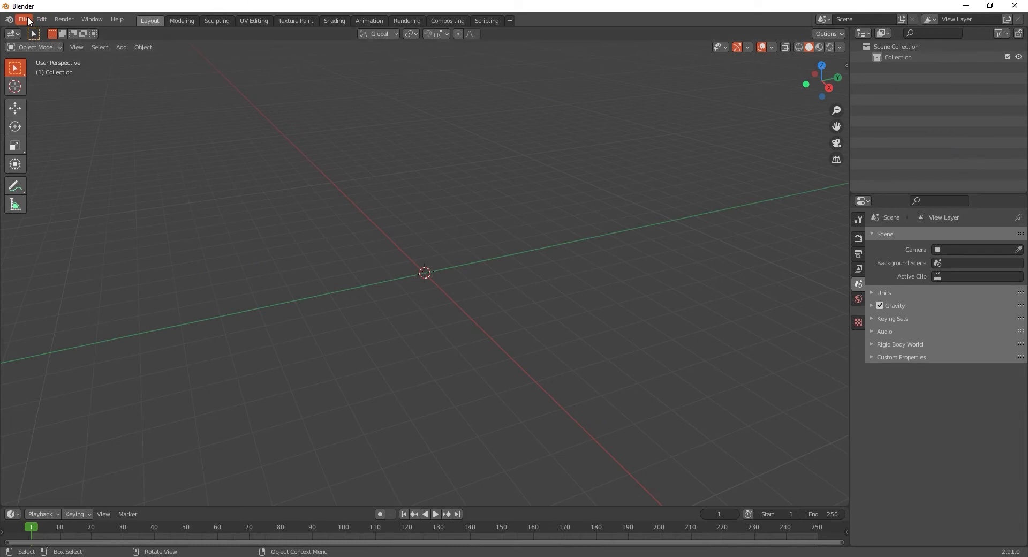
# Import the HandSaw.fbx hacksaw model from the Desktop into the empty scene
pyautogui.click(23, 19)
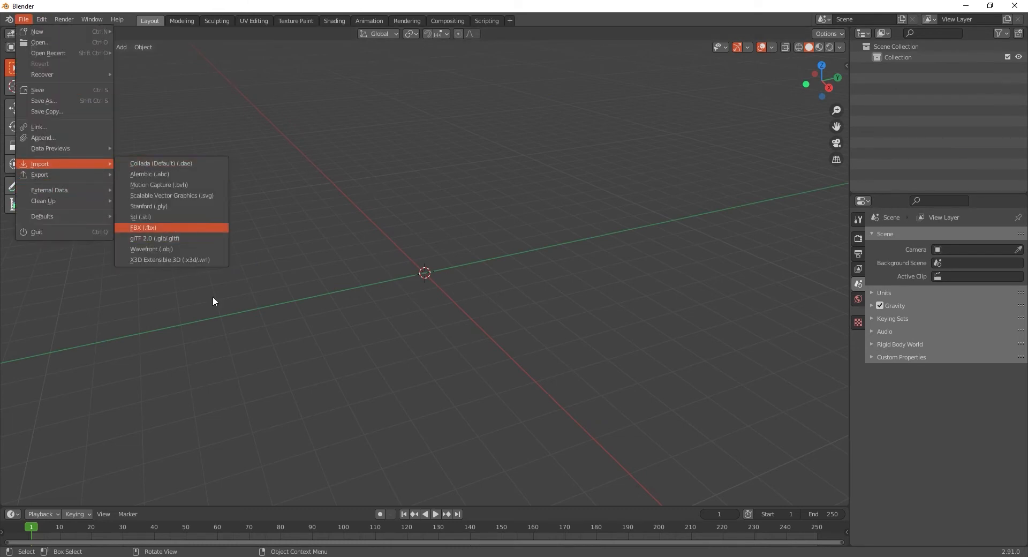
pyautogui.click(142, 228)
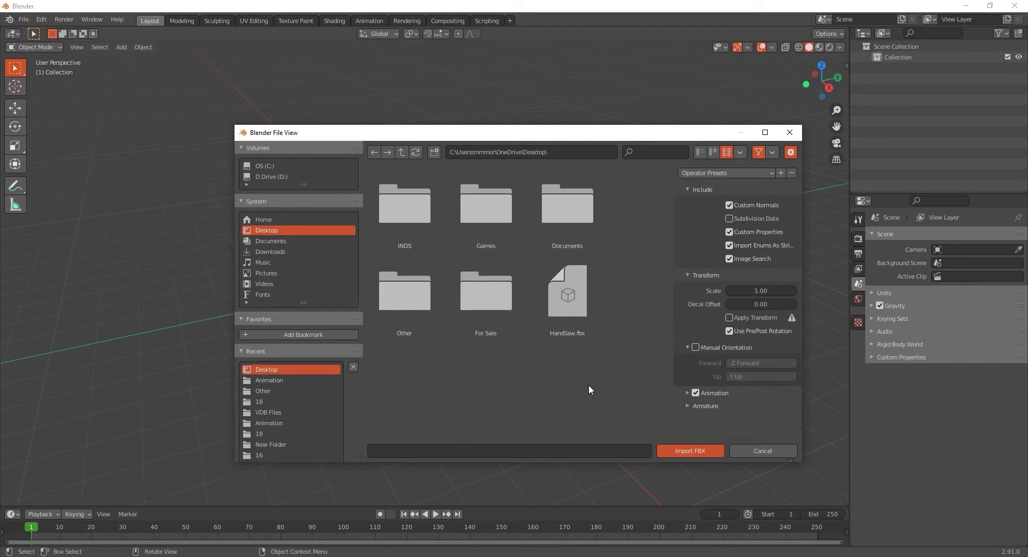
pyautogui.click(762, 451)
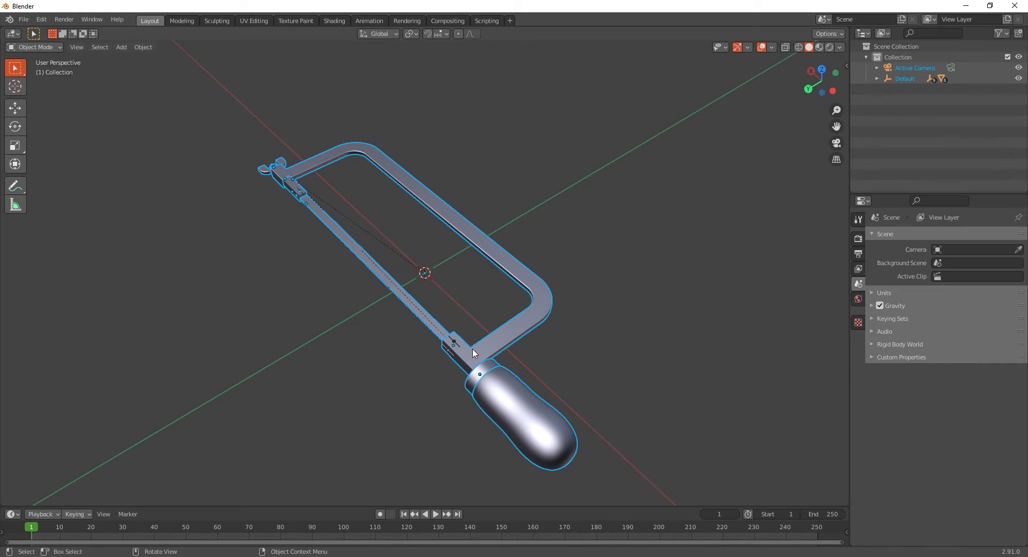
# Orbit and zoom around the imported hacksaw to view it side-on and from above
pyautogui.moveTo(472, 354); pyautogui.dragTo(536, 326)
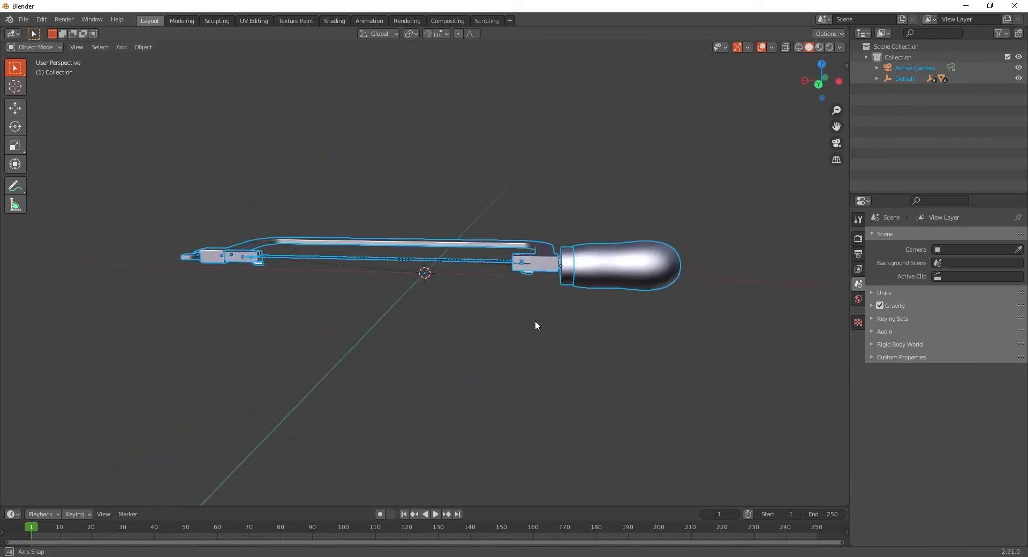
pyautogui.moveTo(536, 326); pyautogui.dragTo(498, 348)
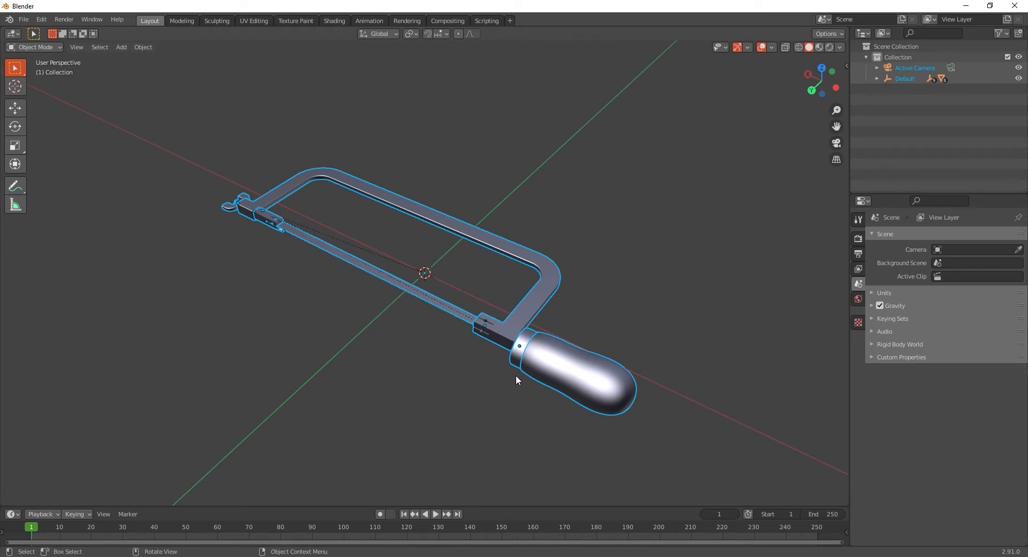
pyautogui.moveTo(517, 380); pyautogui.dragTo(532, 376)
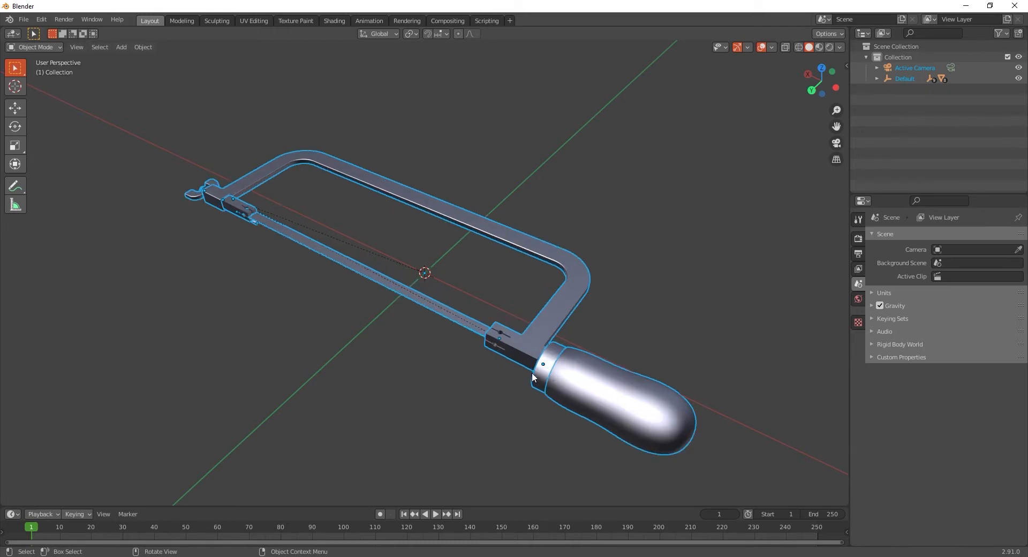
pyautogui.moveTo(701, 437)
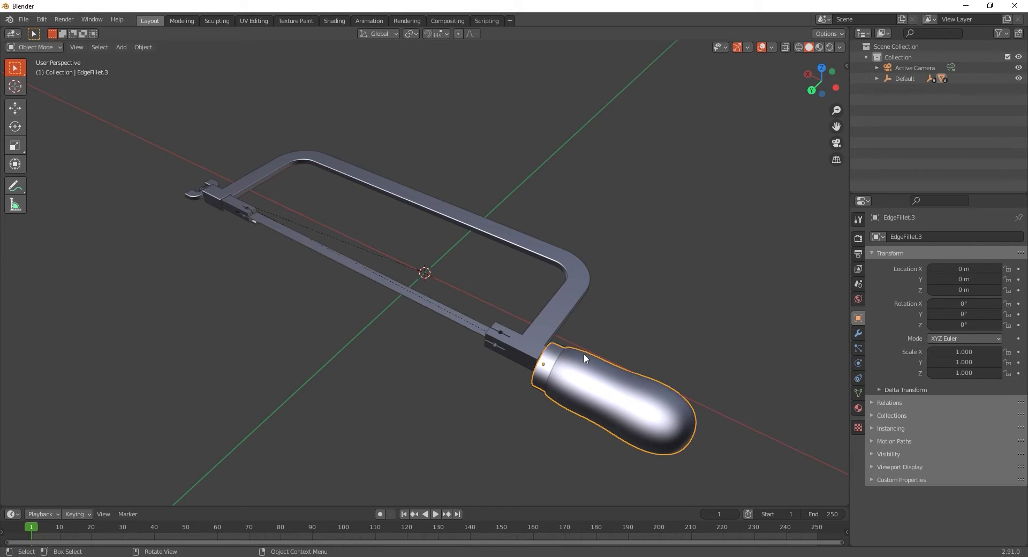
pyautogui.moveTo(725, 327)
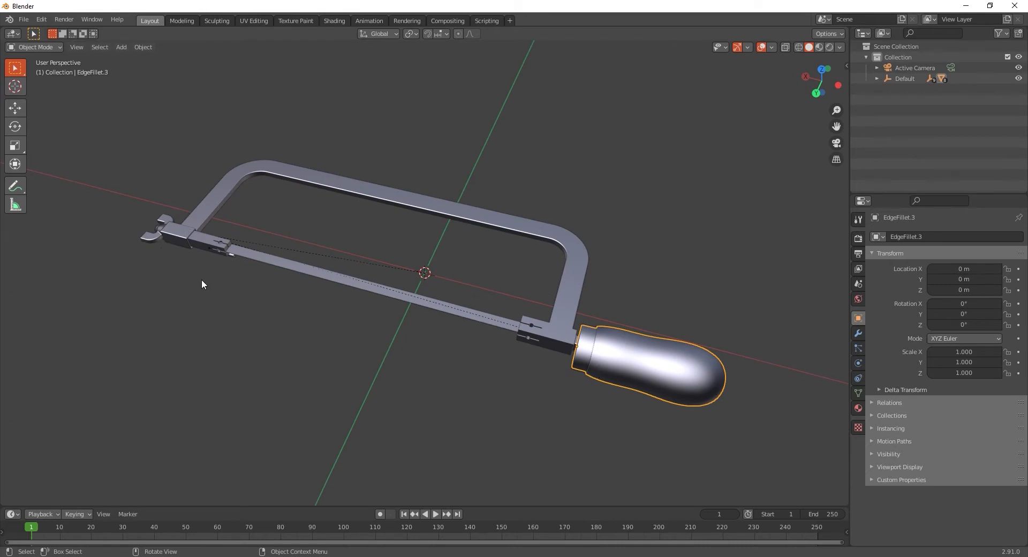
pyautogui.click(587, 354)
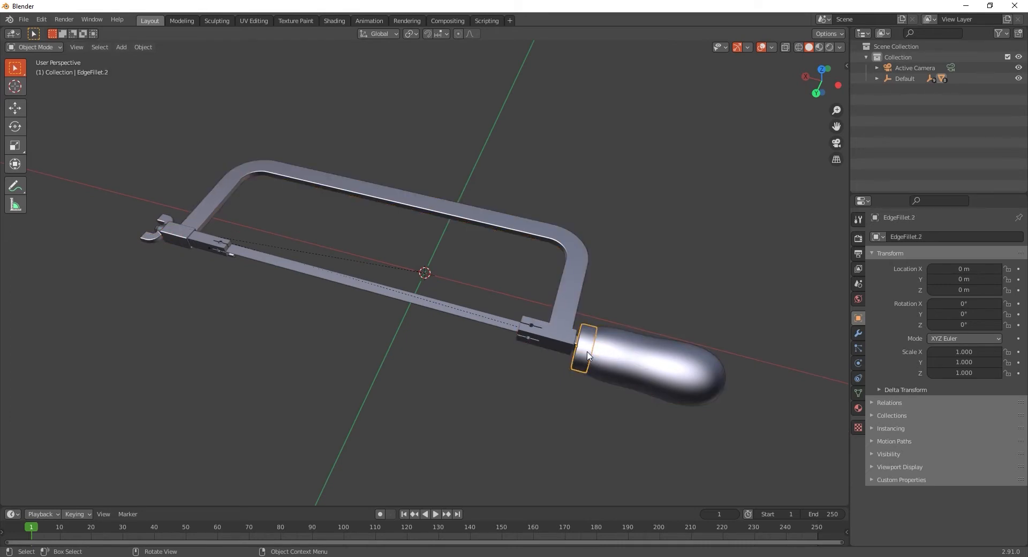
pyautogui.click(392, 283)
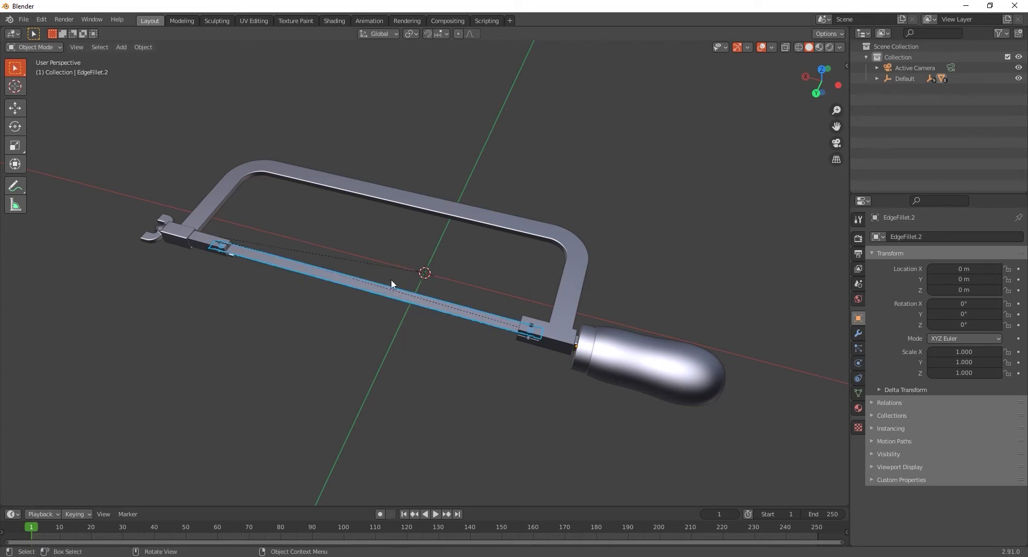
pyautogui.moveTo(425, 336)
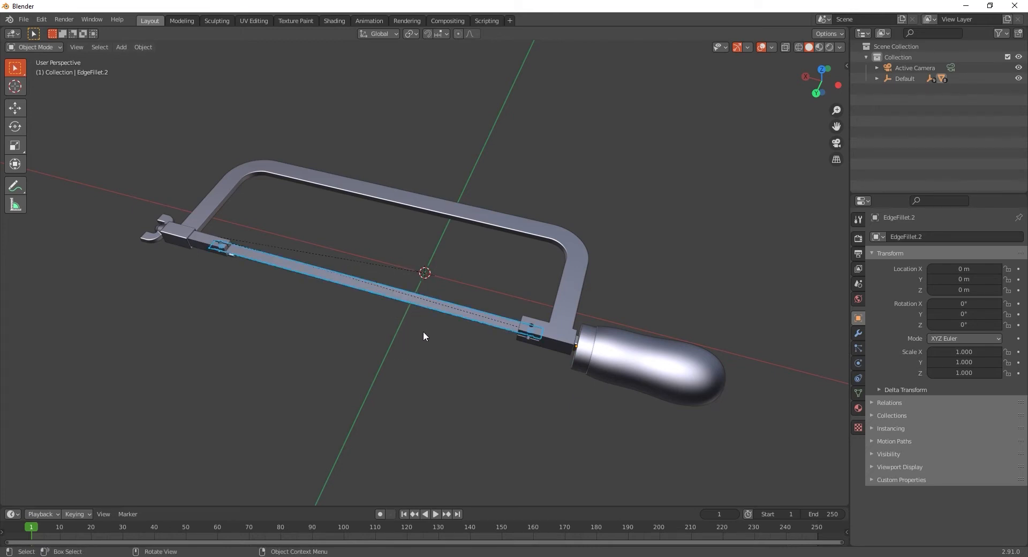
pyautogui.moveTo(275, 177)
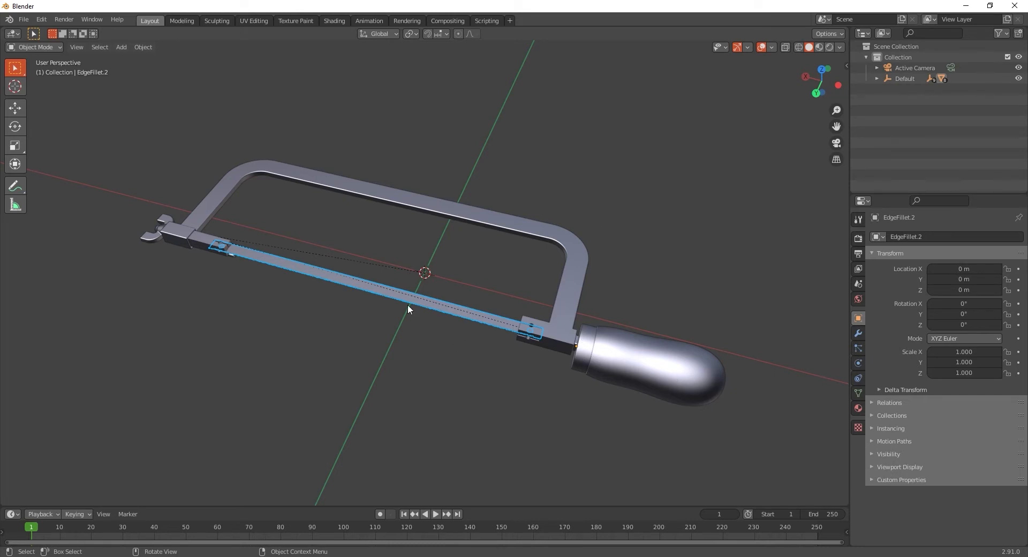
pyautogui.moveTo(430, 357)
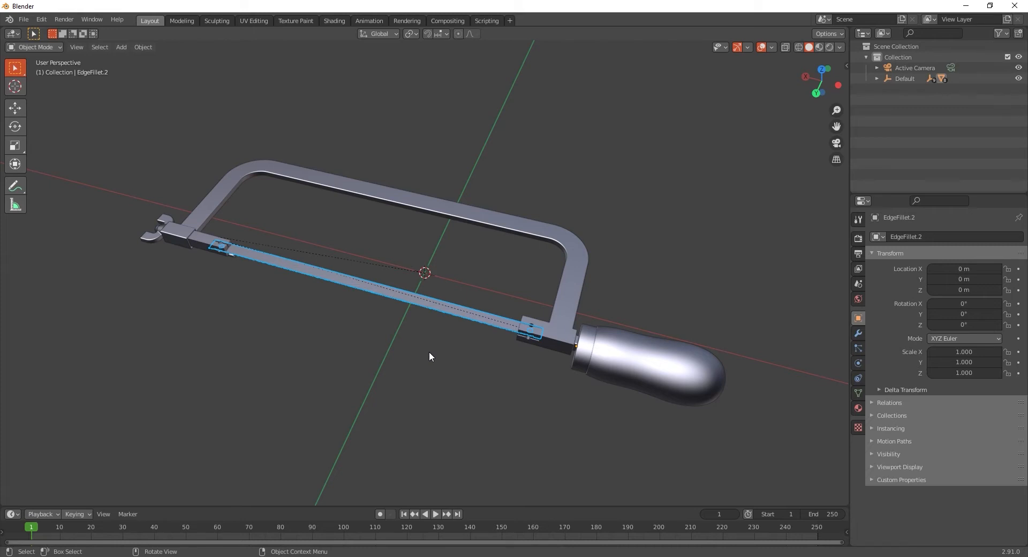
pyautogui.moveTo(442, 348)
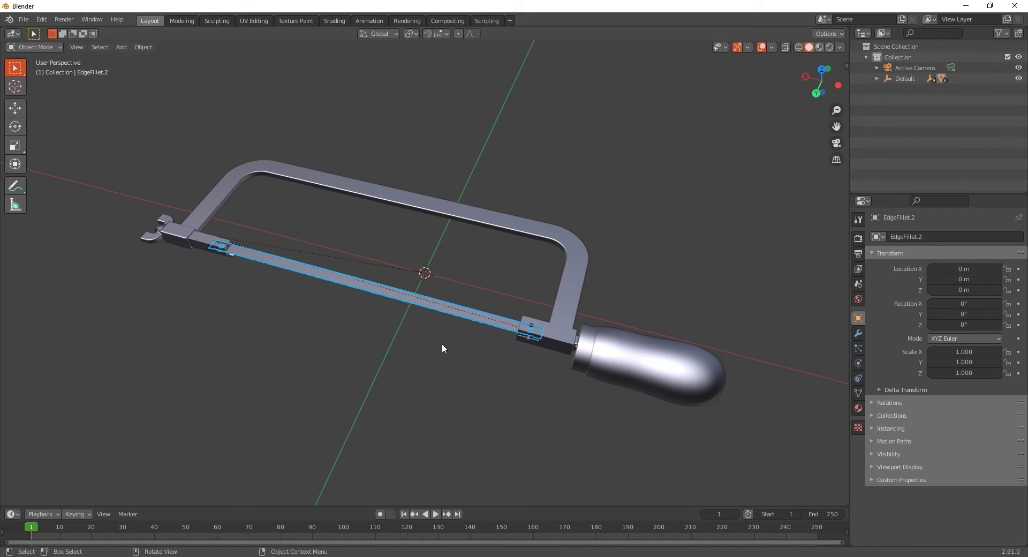
pyautogui.click(643, 381)
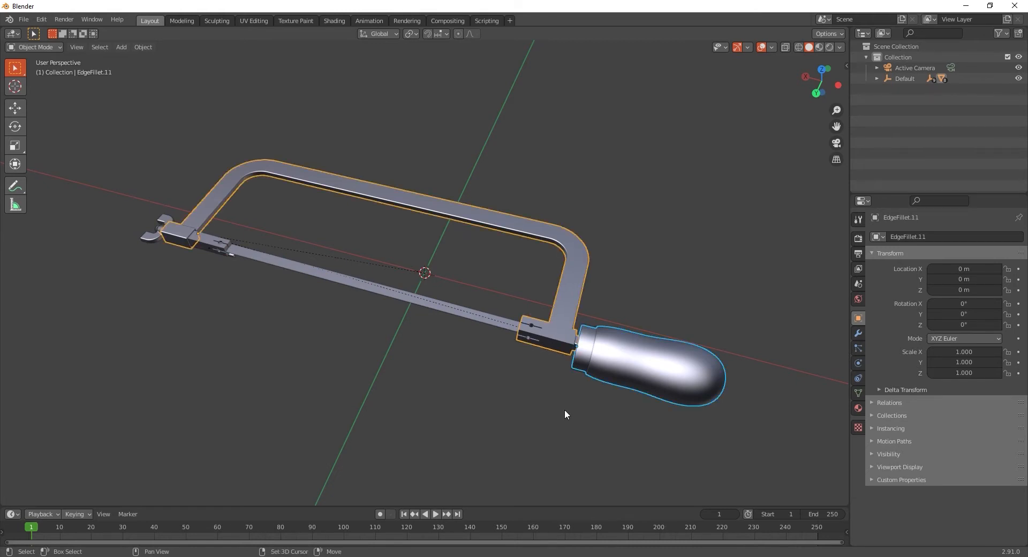
pyautogui.click(566, 413)
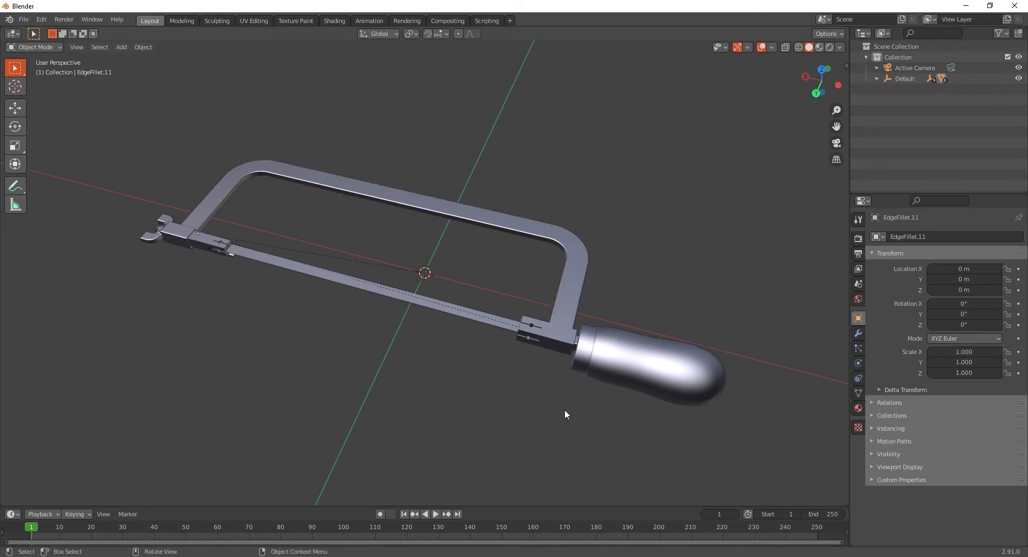
pyautogui.click(665, 367)
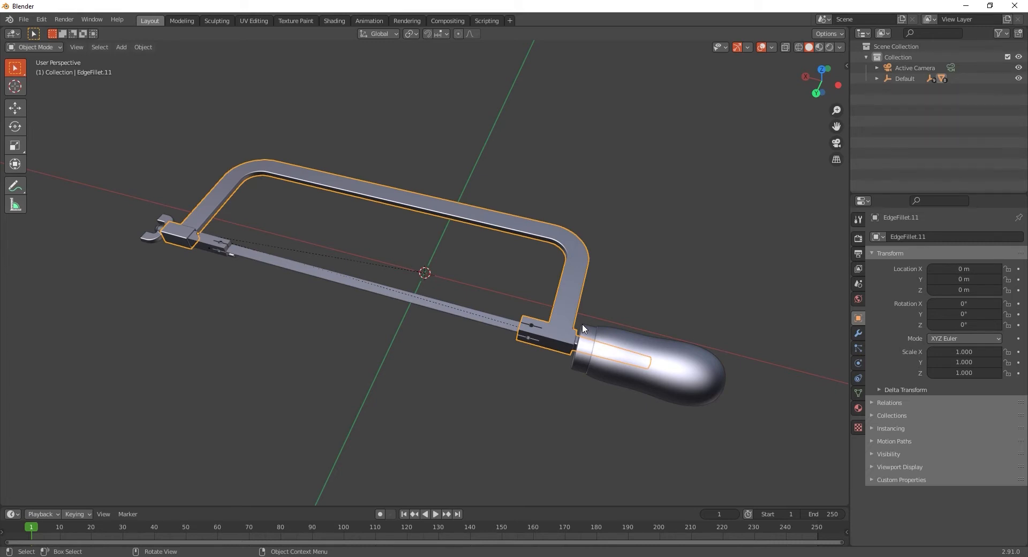
pyautogui.click(637, 330)
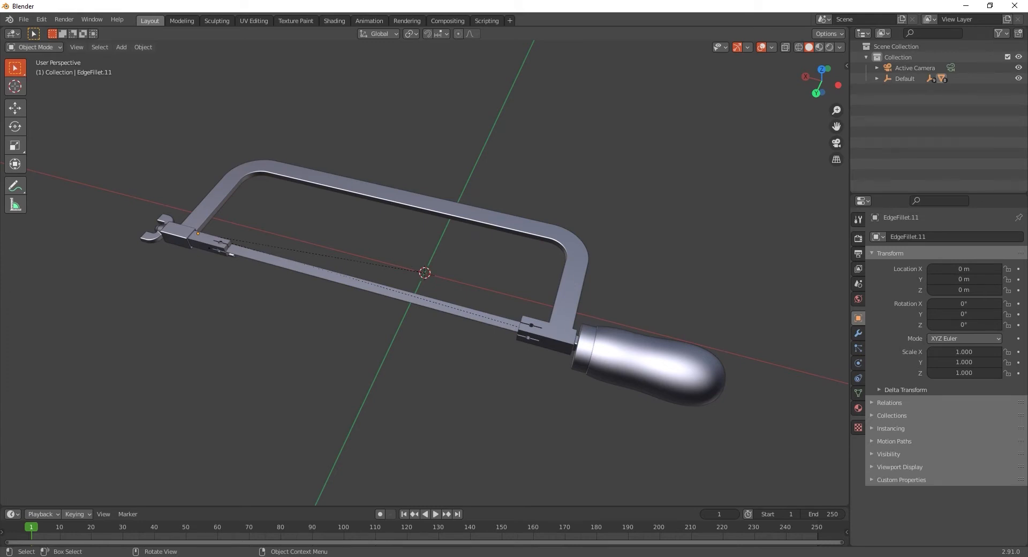
pyautogui.moveTo(181, 253)
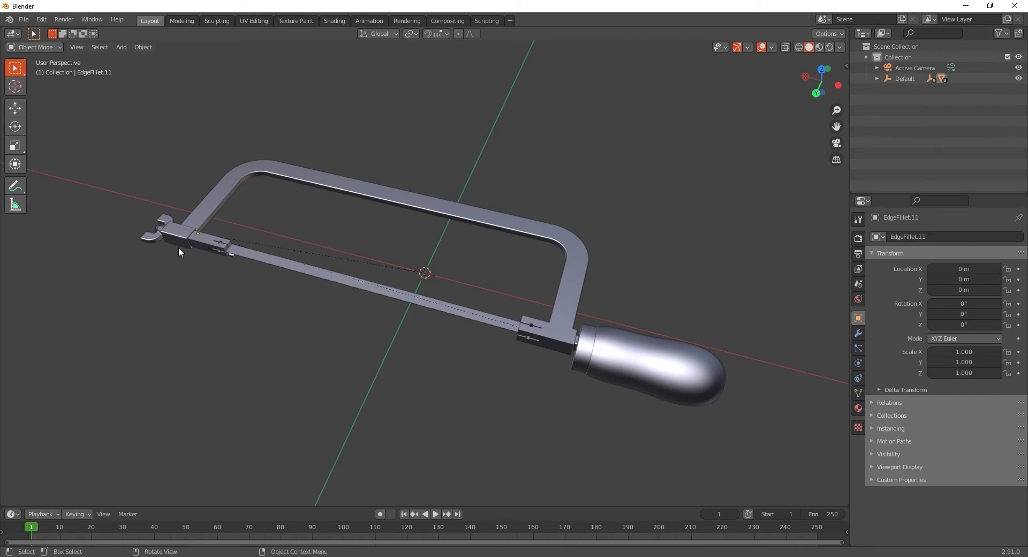
pyautogui.moveTo(298, 294)
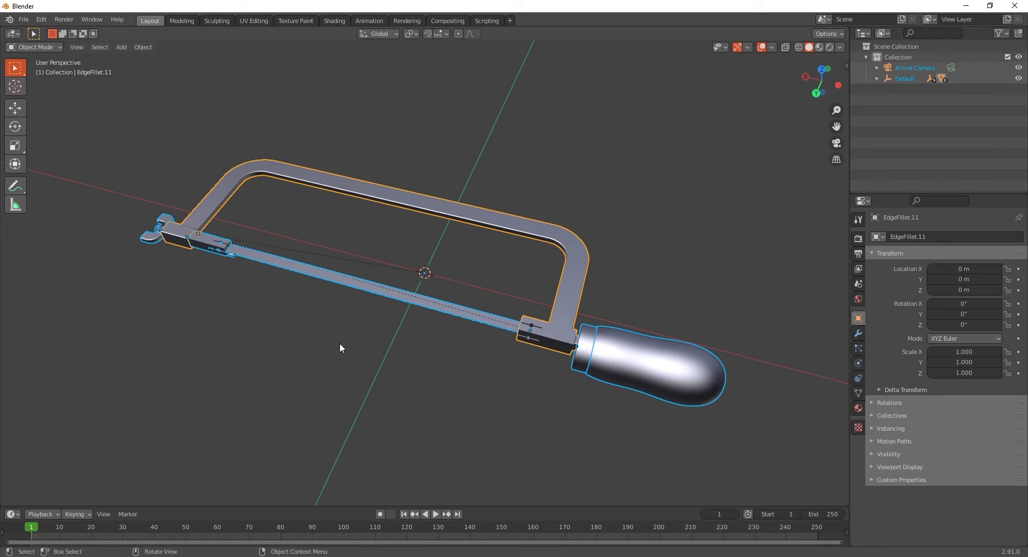
pyautogui.moveTo(219, 198)
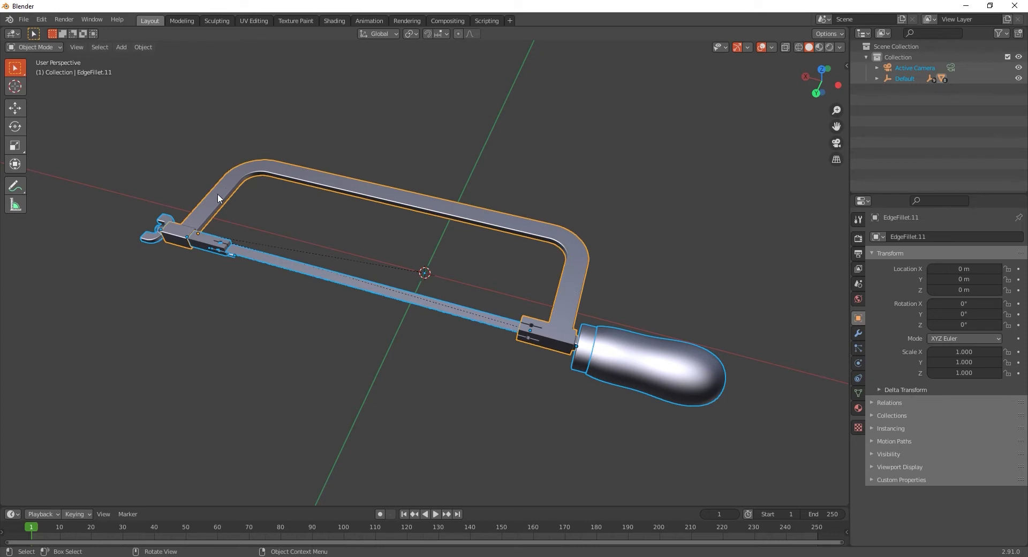
pyautogui.moveTo(579, 296)
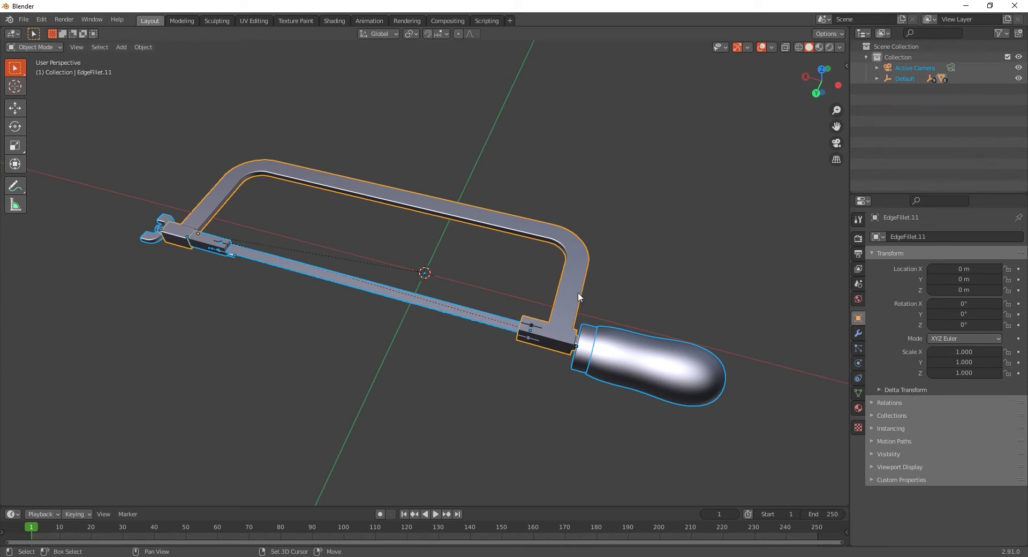
pyautogui.moveTo(550, 322)
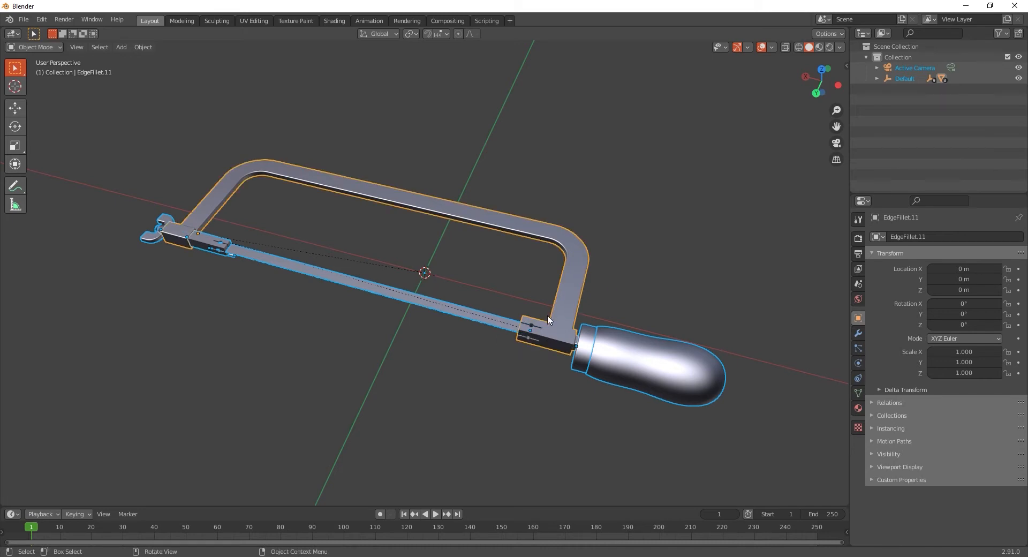
pyautogui.moveTo(401, 405)
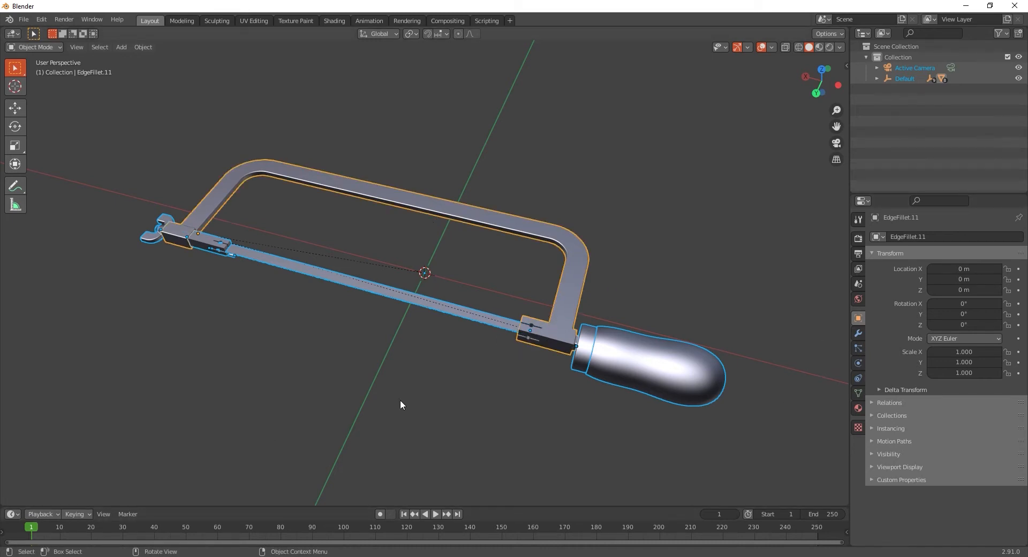
pyautogui.moveTo(488, 328)
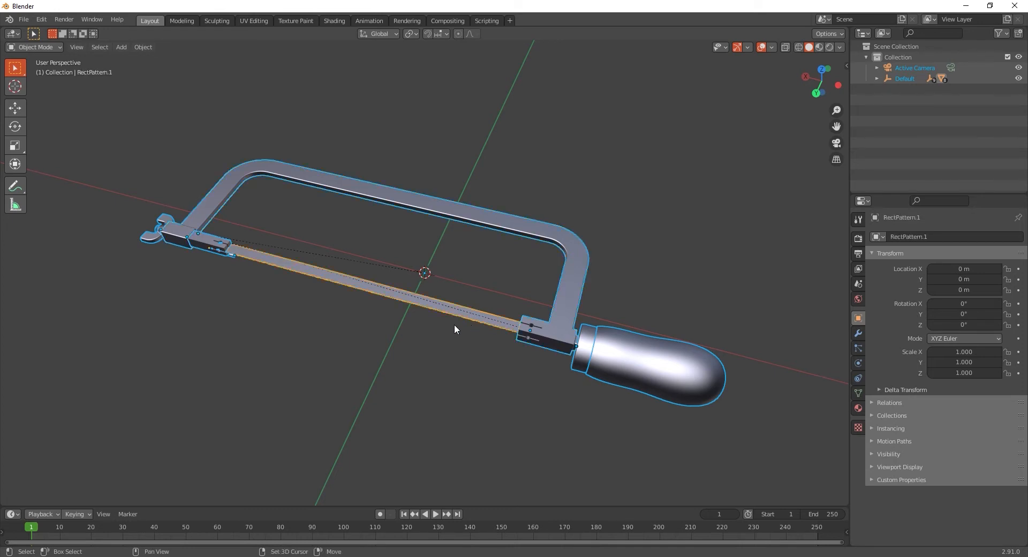
# Deselect the blade so only the frame, handle and clamps remain selected
pyautogui.click(478, 322)
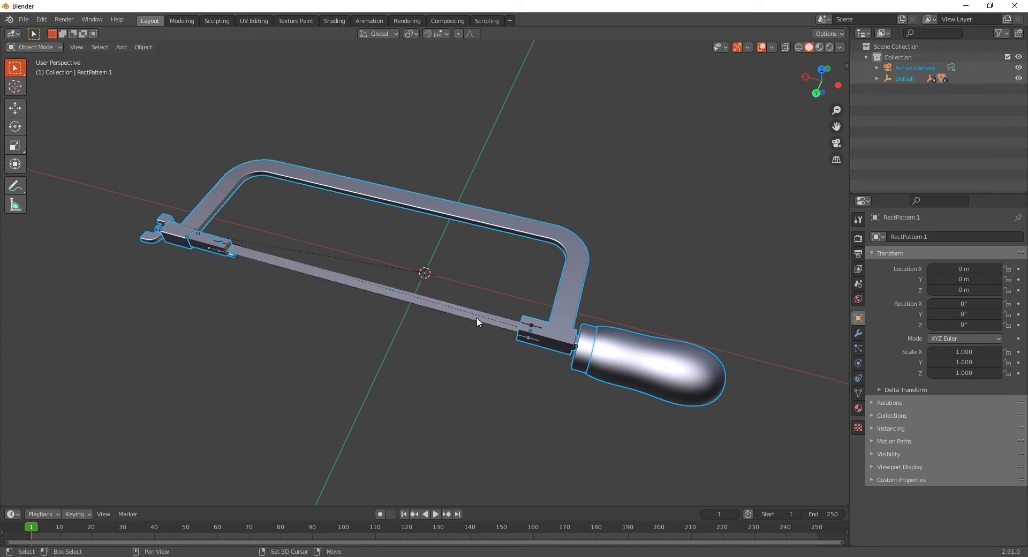
pyautogui.moveTo(484, 393)
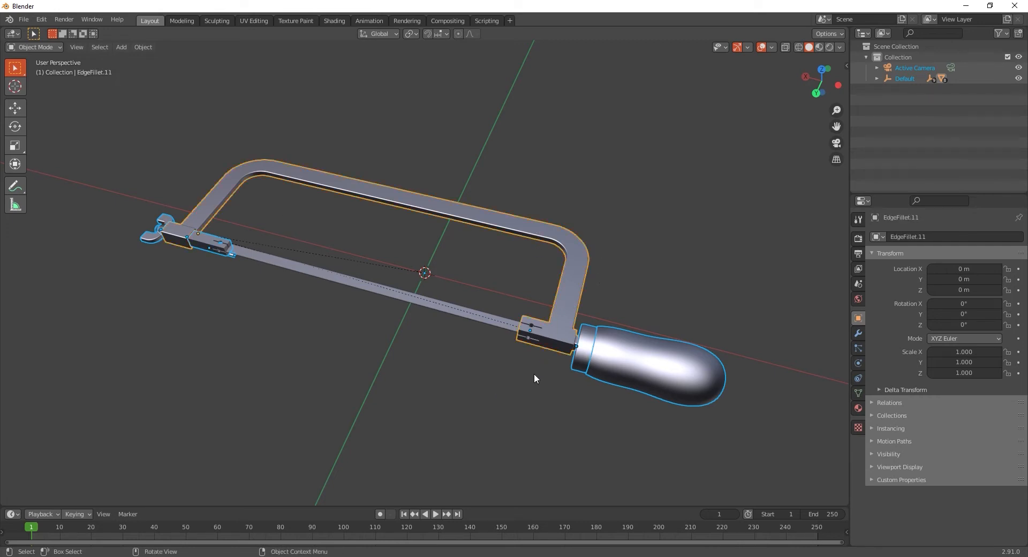
pyautogui.moveTo(226, 133)
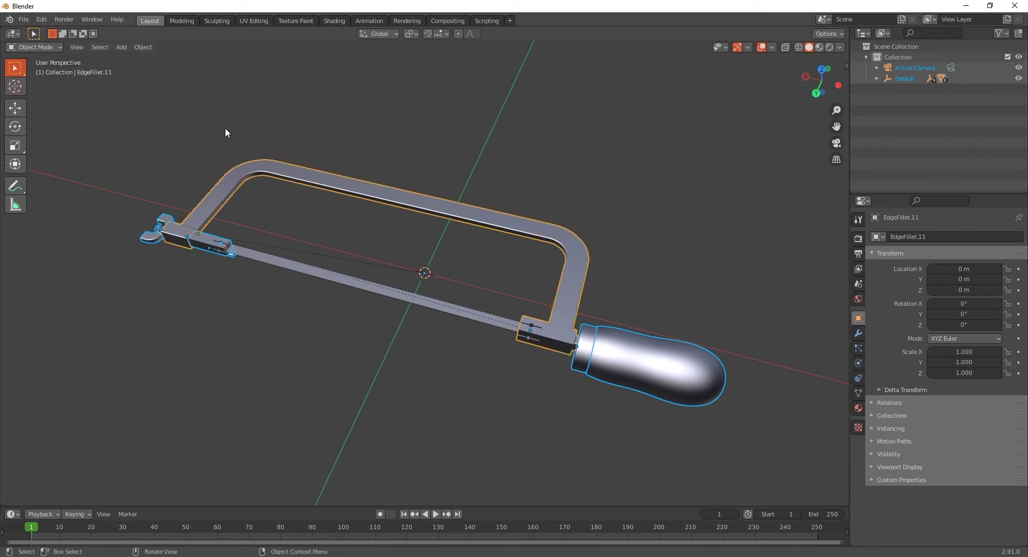
pyautogui.click(143, 46)
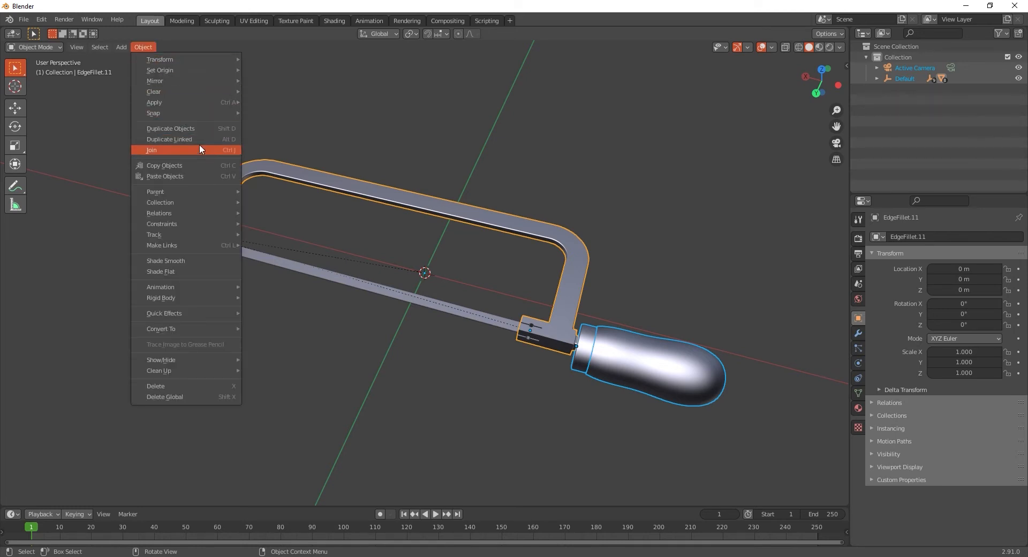
pyautogui.moveTo(191, 153)
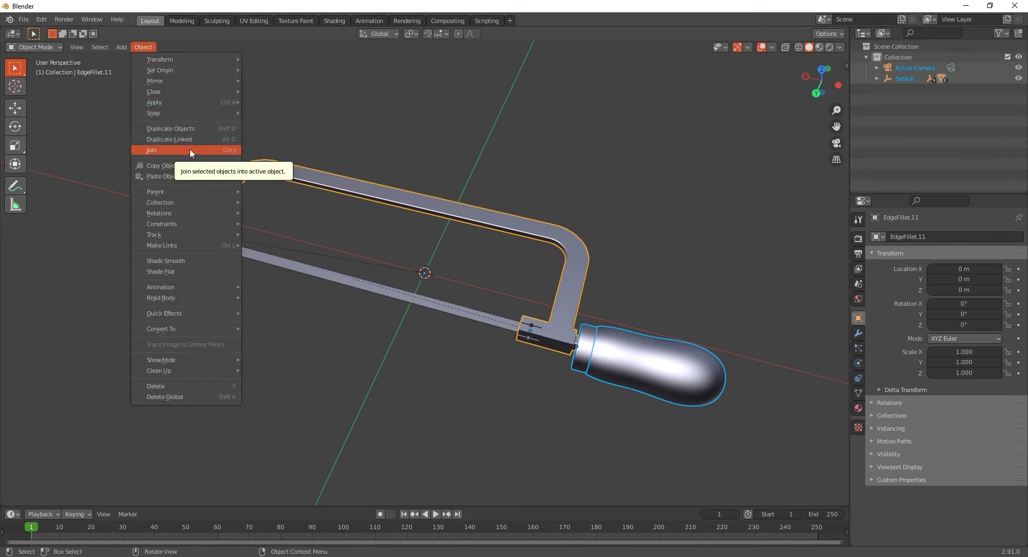
pyautogui.click(151, 150)
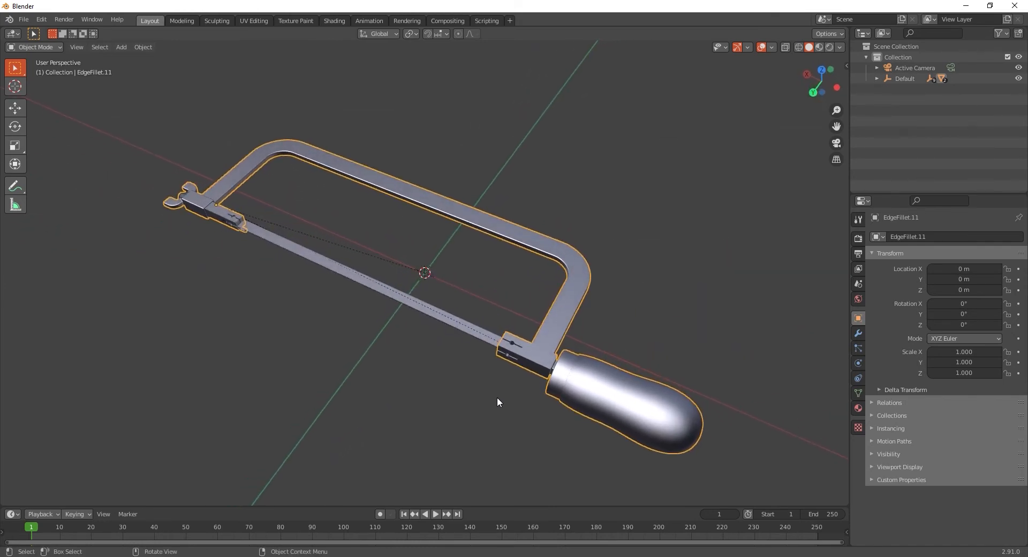
pyautogui.moveTo(500, 411)
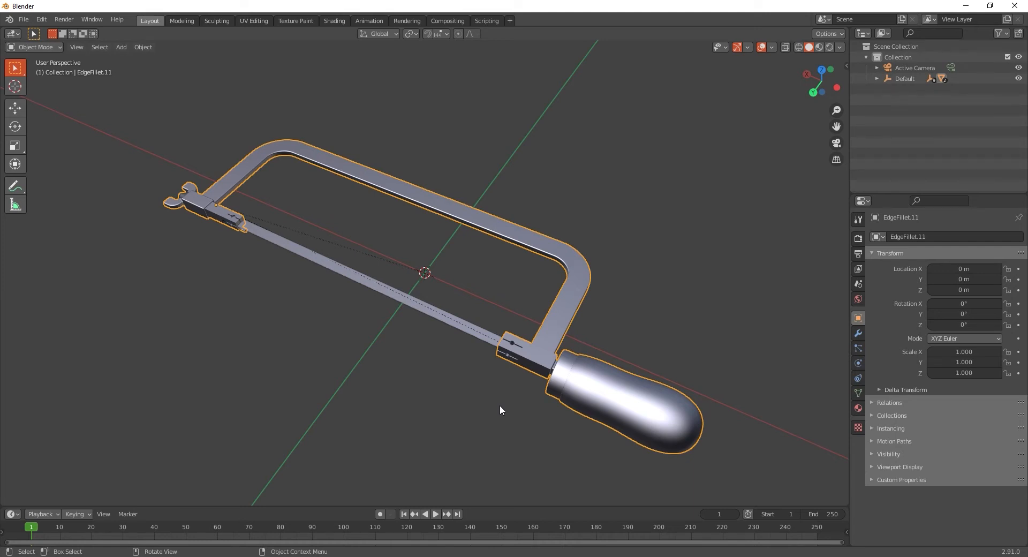
pyautogui.moveTo(772, 411)
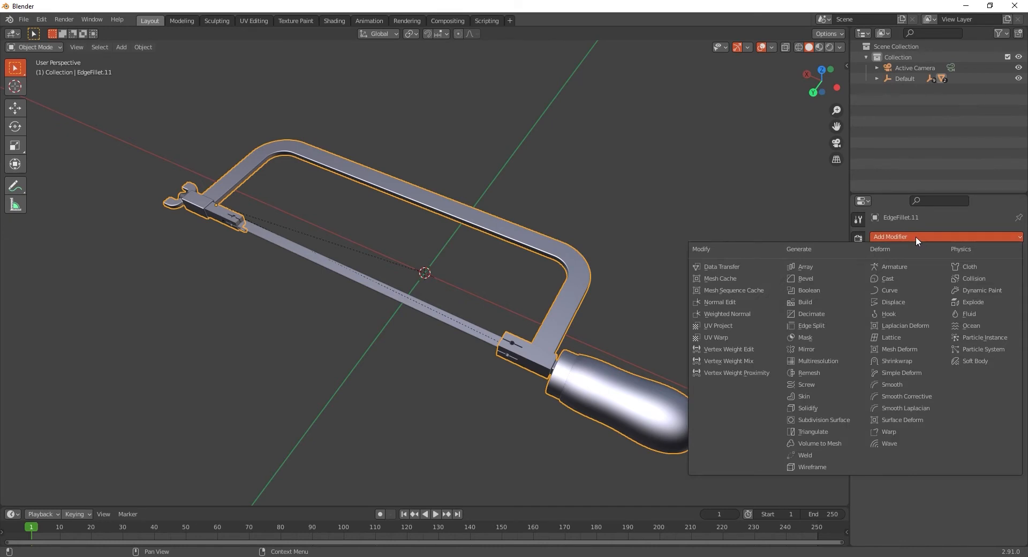
pyautogui.moveTo(907, 373)
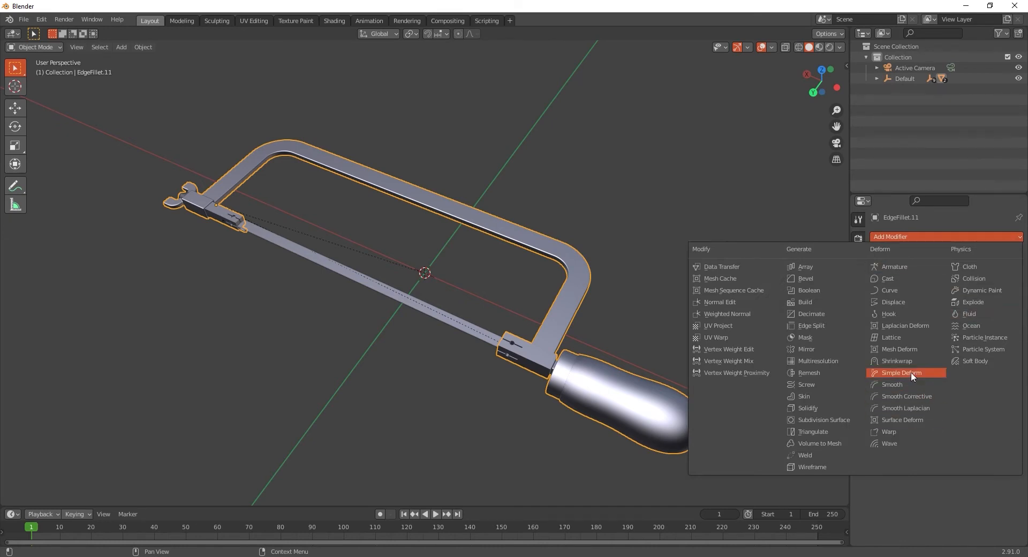
# Add a Simple Deform modifier to the merged hacksaw frame object
pyautogui.click(901, 373)
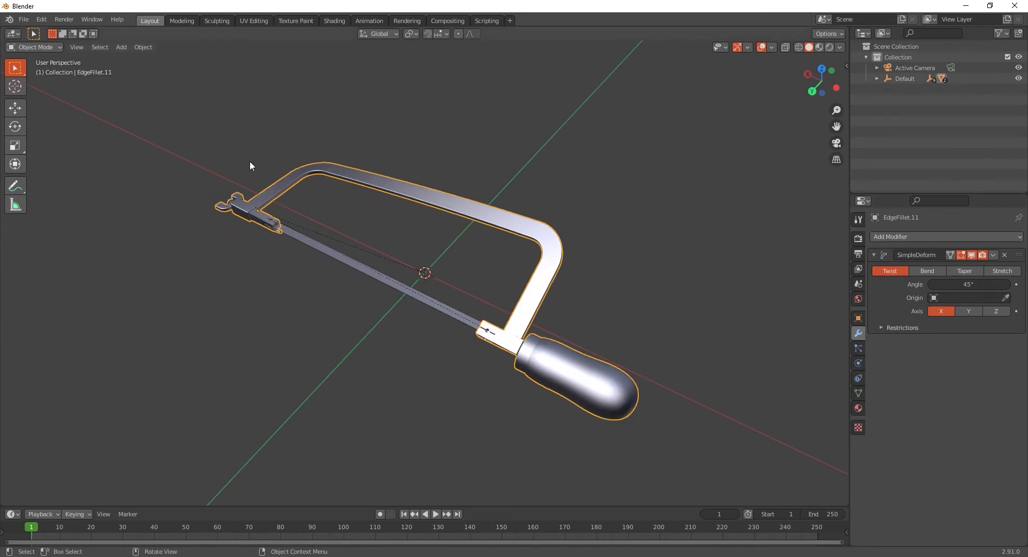
# Add a Plain Axes empty and set it as the frame's Simple Deform origin
pyautogui.click(121, 46)
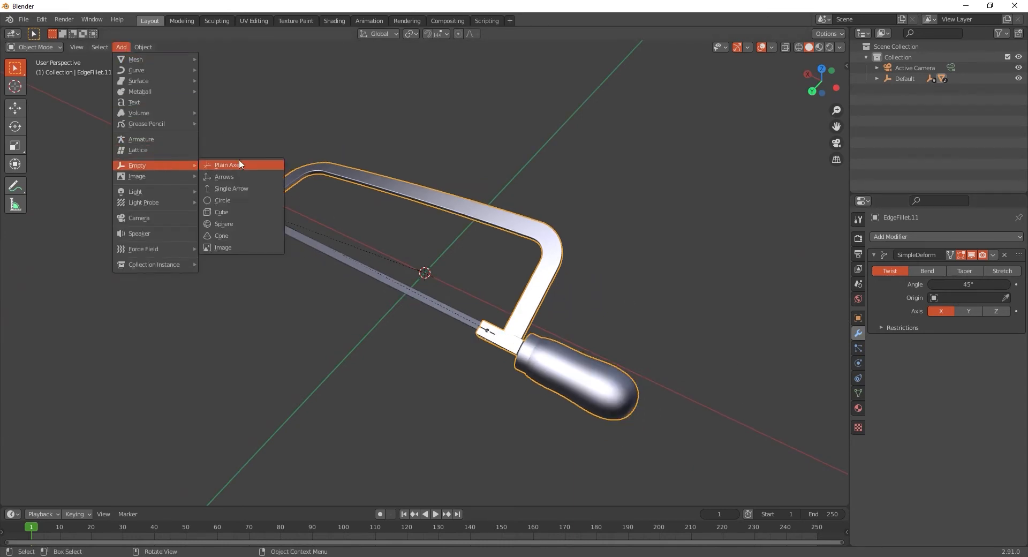
pyautogui.click(229, 165)
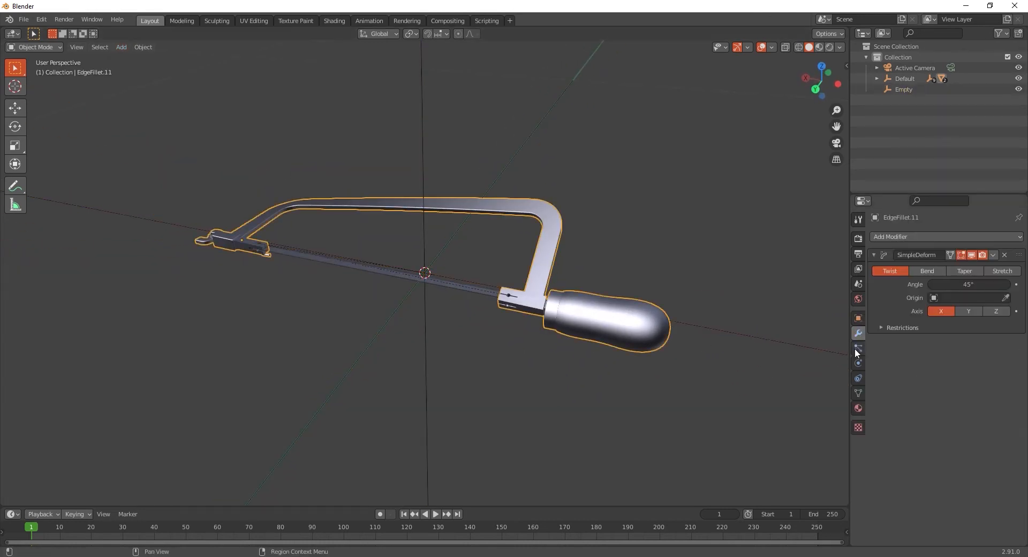
pyautogui.click(964, 297)
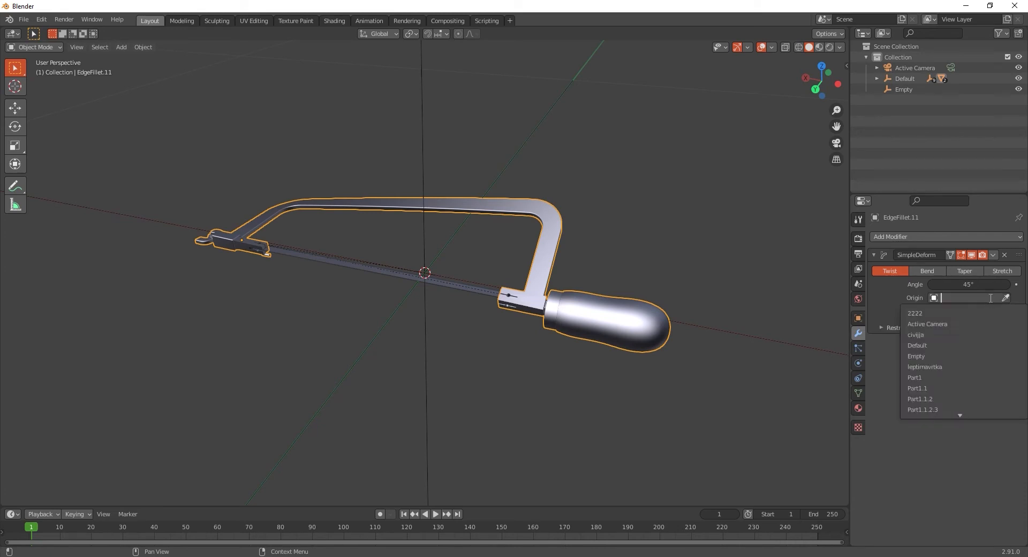
pyautogui.click(916, 355)
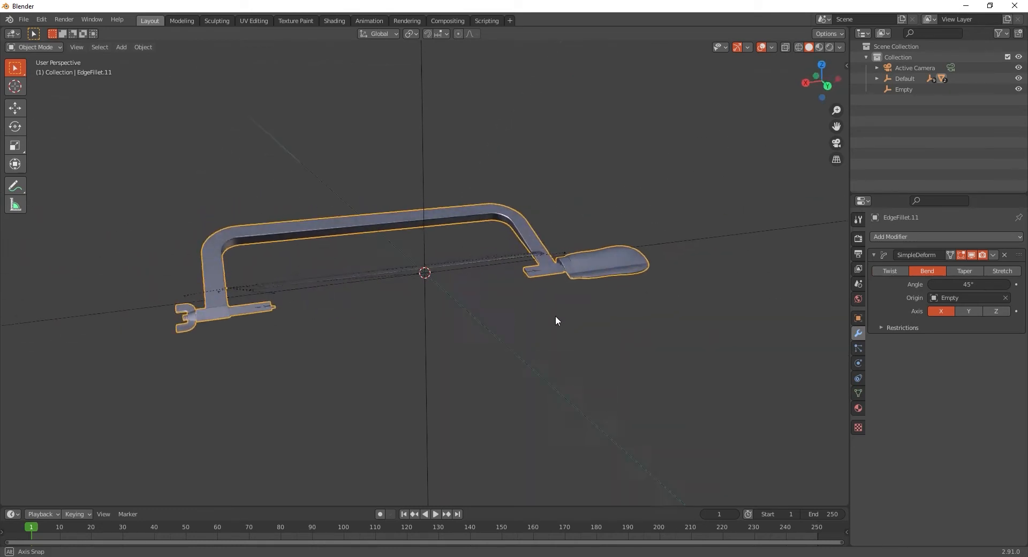
# Bend the frame around the Z axis with a 70° angle
pyautogui.click(967, 311)
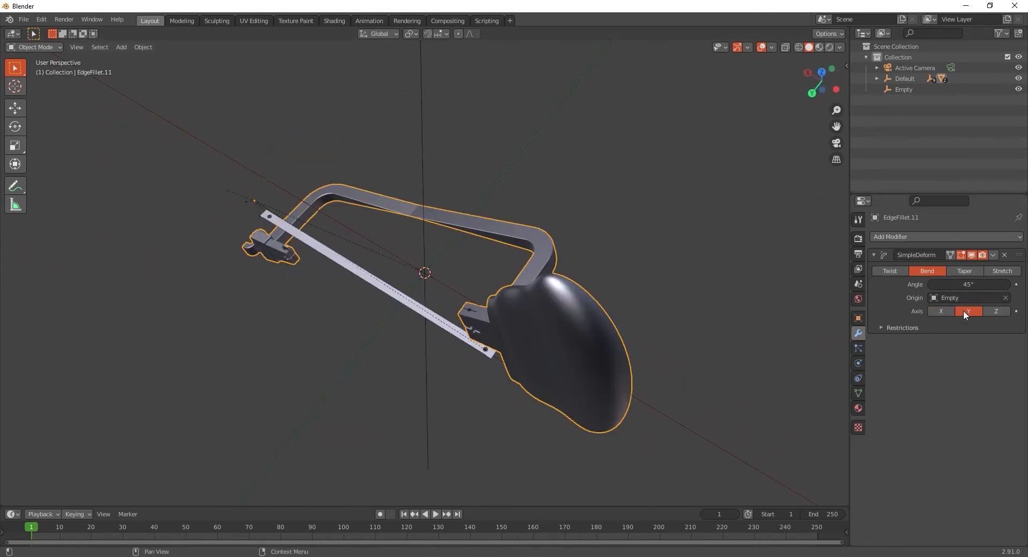
pyautogui.click(995, 311)
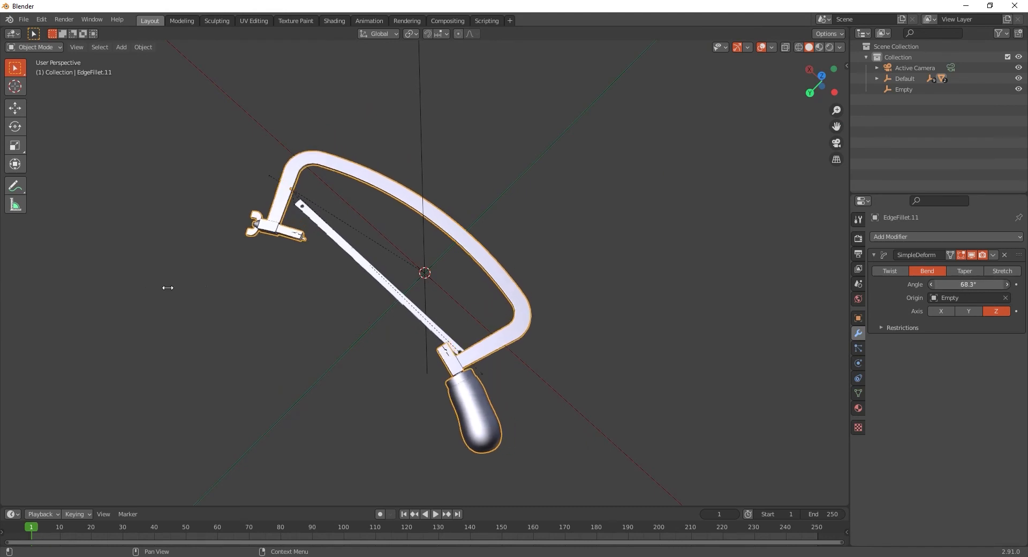
pyautogui.click(967, 284)
pyautogui.write('70')
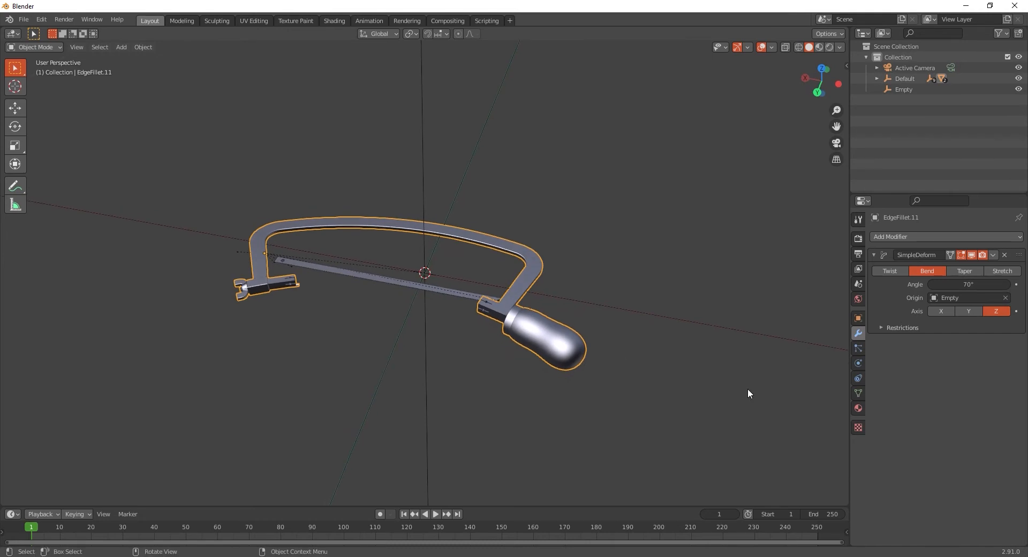
pyautogui.moveTo(469, 358)
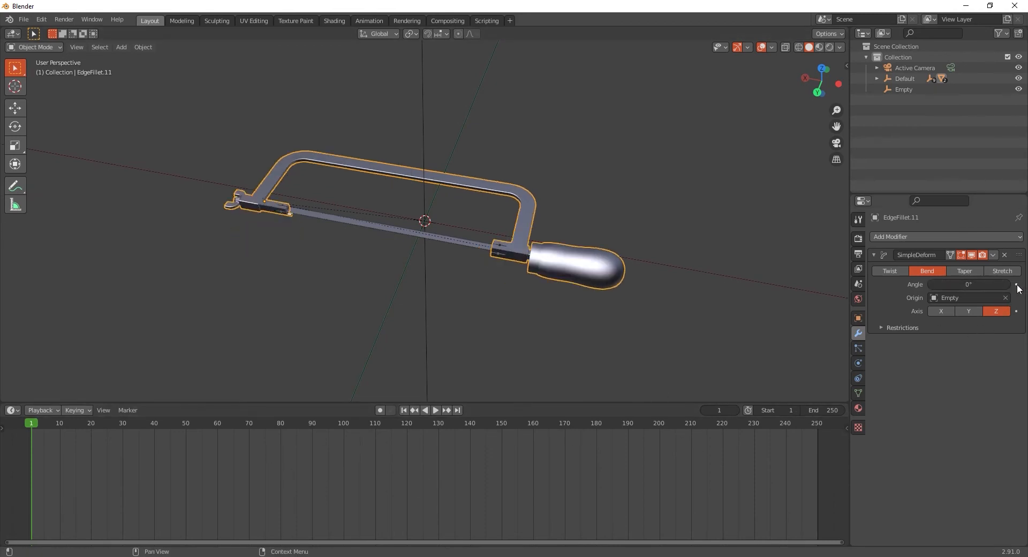
# Keyframe the bend at 0° on frame 1 and 70° on frame 35, then play it back
pyautogui.click(436, 410)
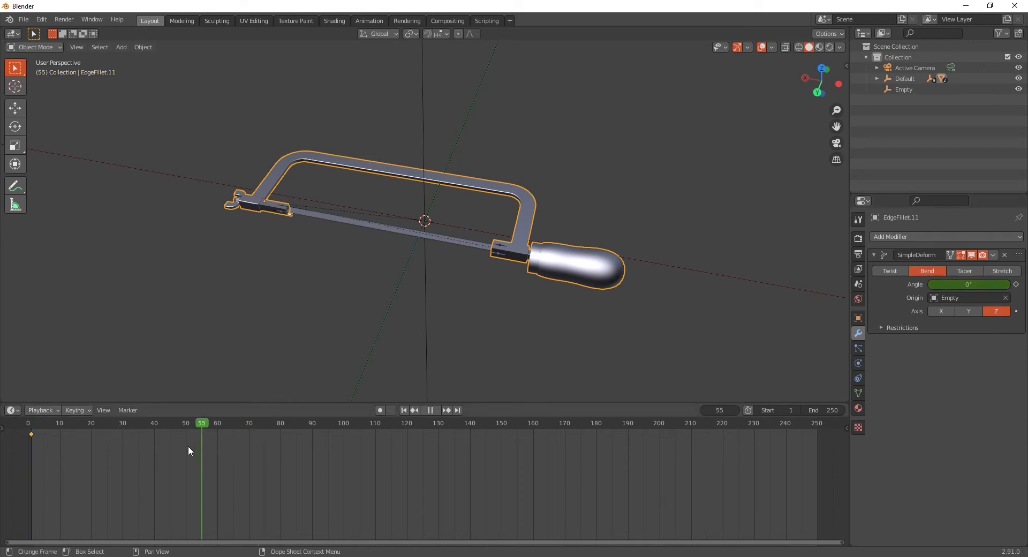
pyautogui.click(138, 422)
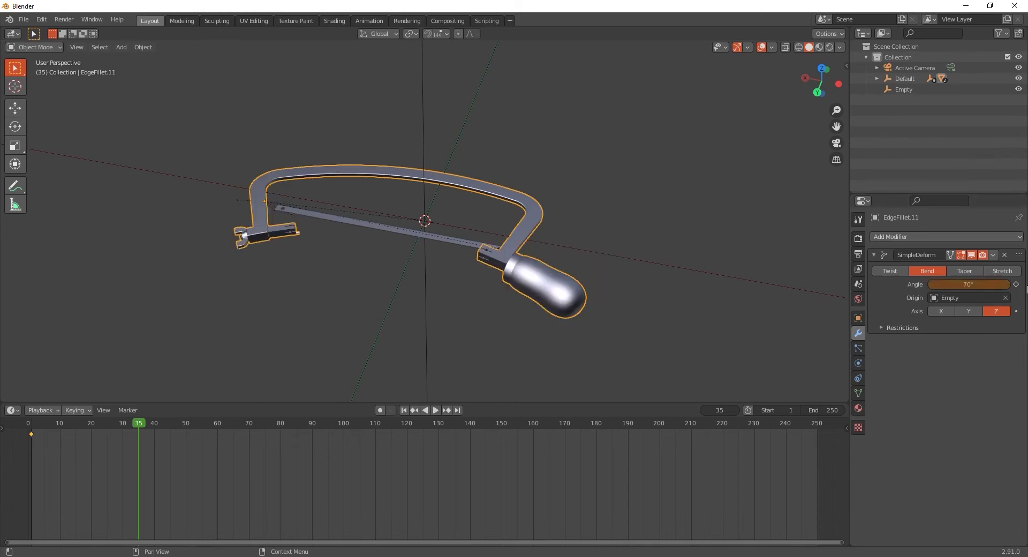
pyautogui.click(405, 410)
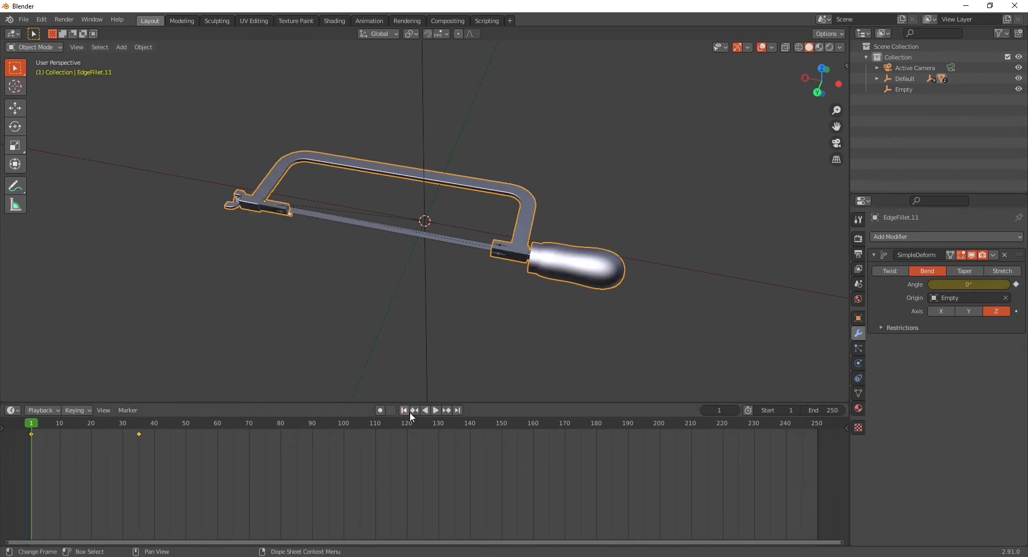
pyautogui.click(436, 410)
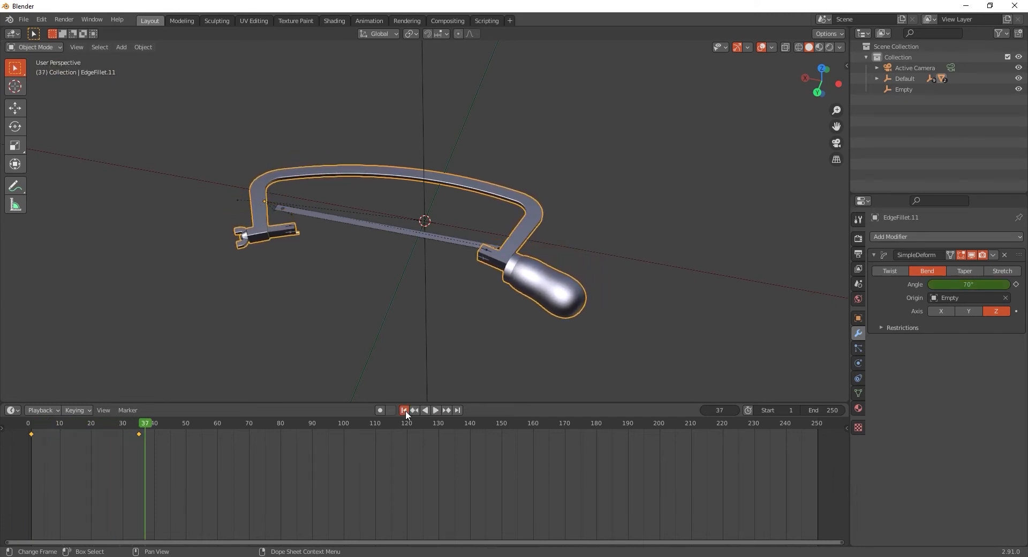
pyautogui.click(405, 410)
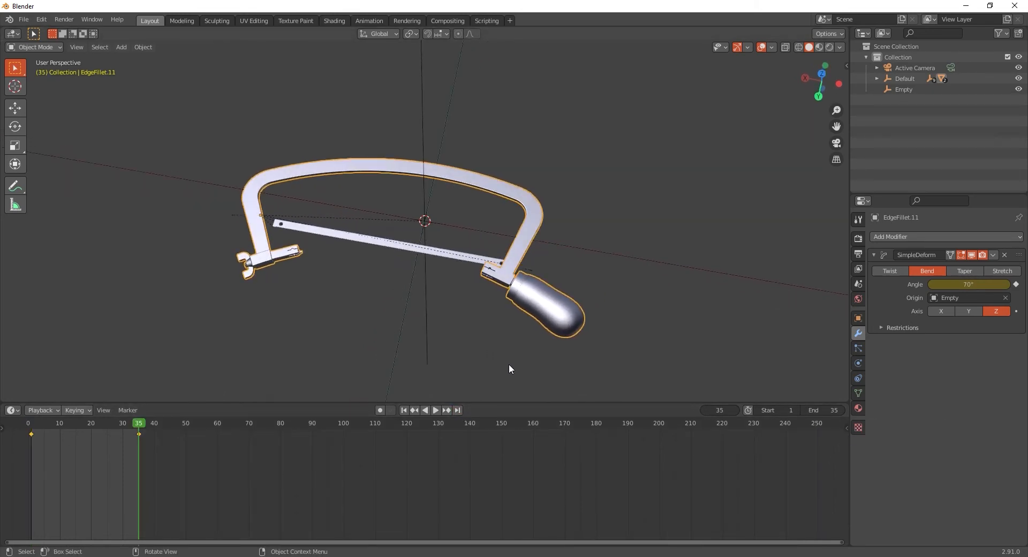
# Give the blade a Simple Deform modifier using the Empty as origin, with angle reduced to zero
pyautogui.click(941, 236)
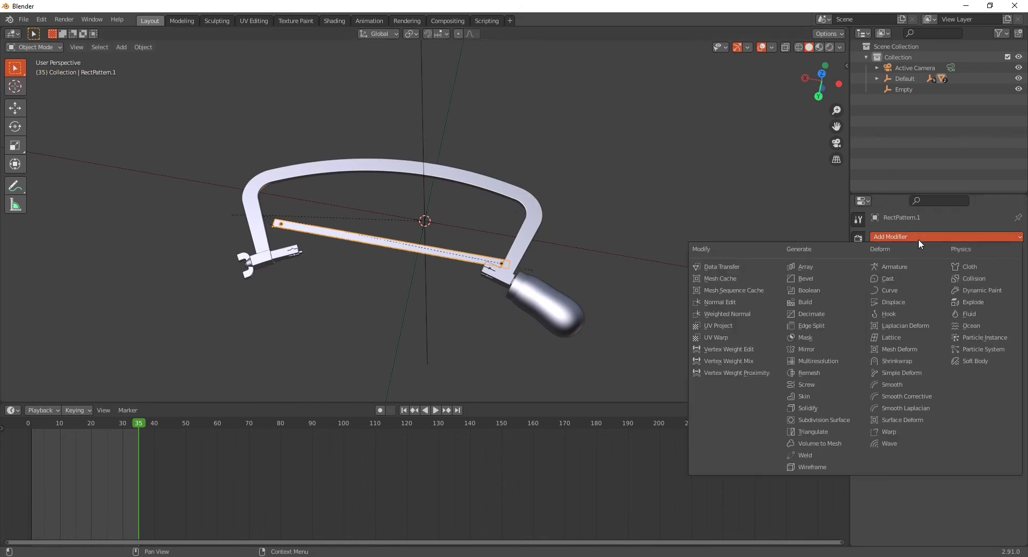
pyautogui.click(902, 372)
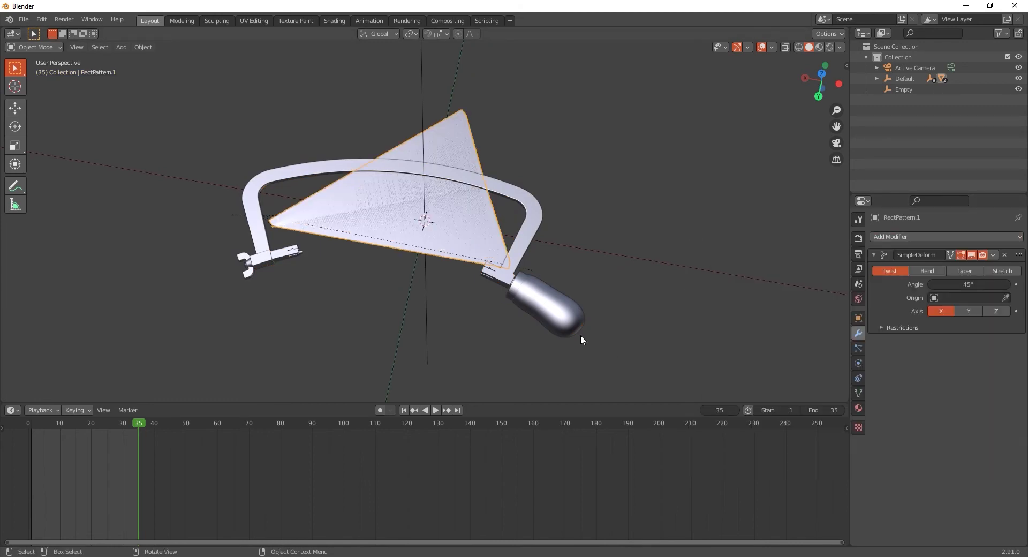
pyautogui.moveTo(581, 339); pyautogui.dragTo(471, 251)
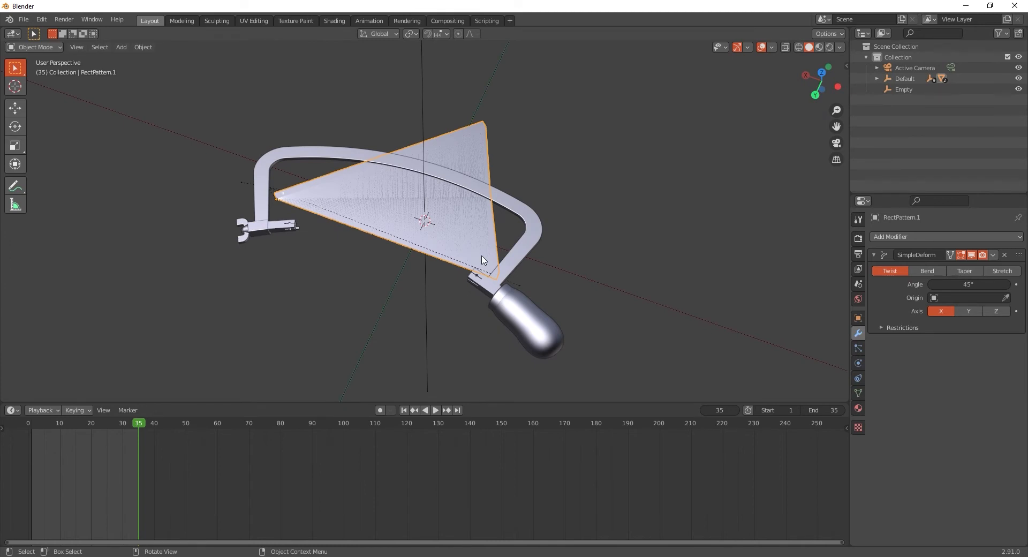
pyautogui.moveTo(481, 256)
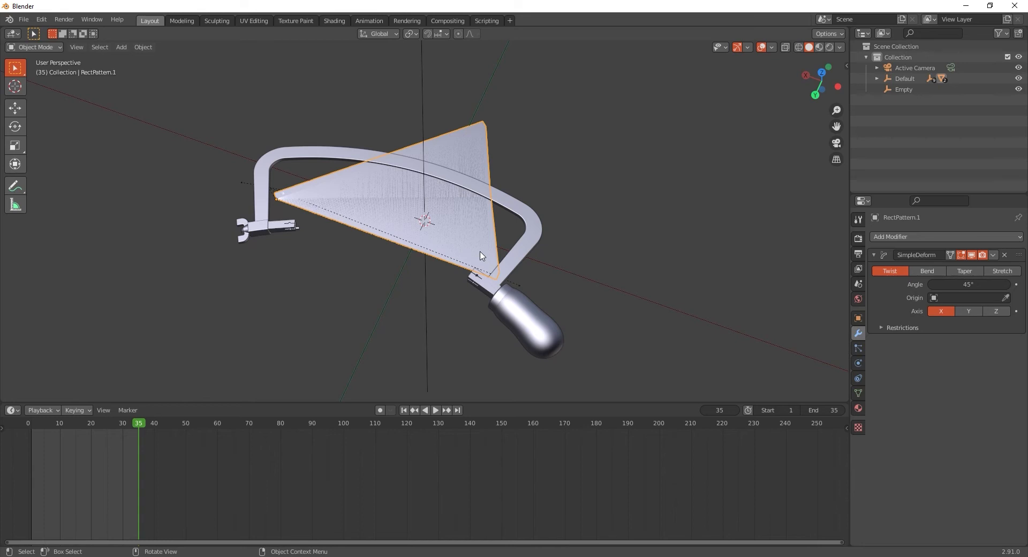
pyautogui.click(964, 298)
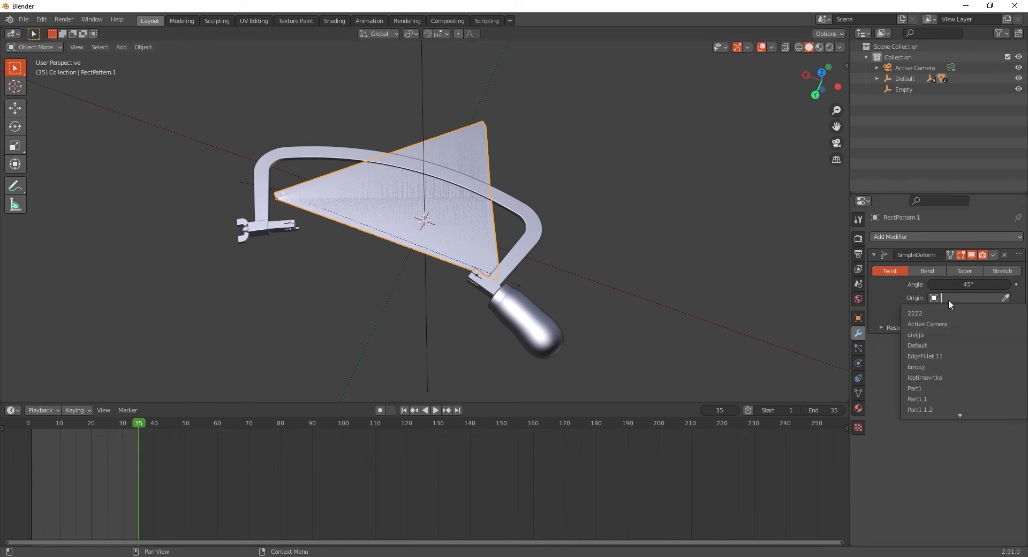
pyautogui.moveTo(963, 367)
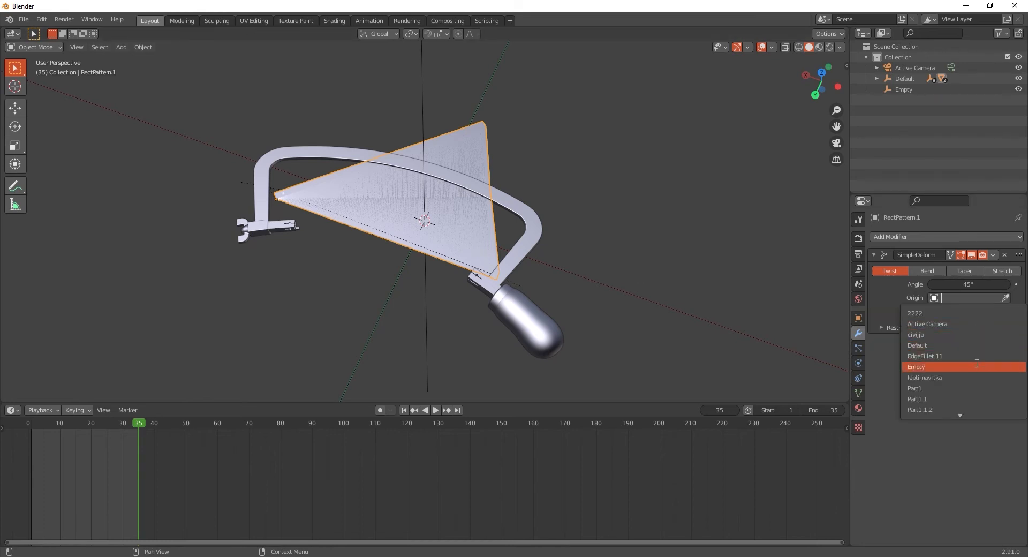
pyautogui.click(916, 366)
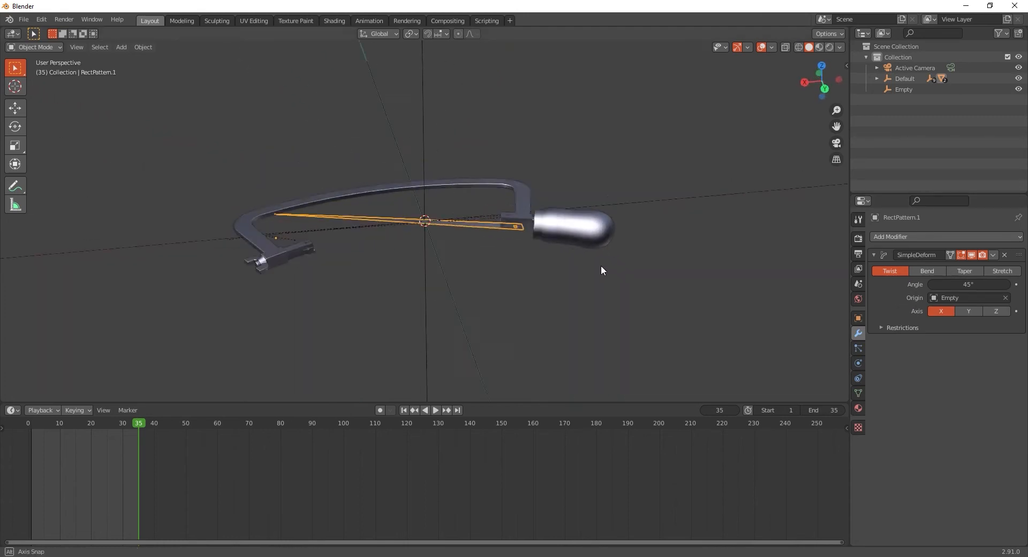
pyautogui.click(996, 310)
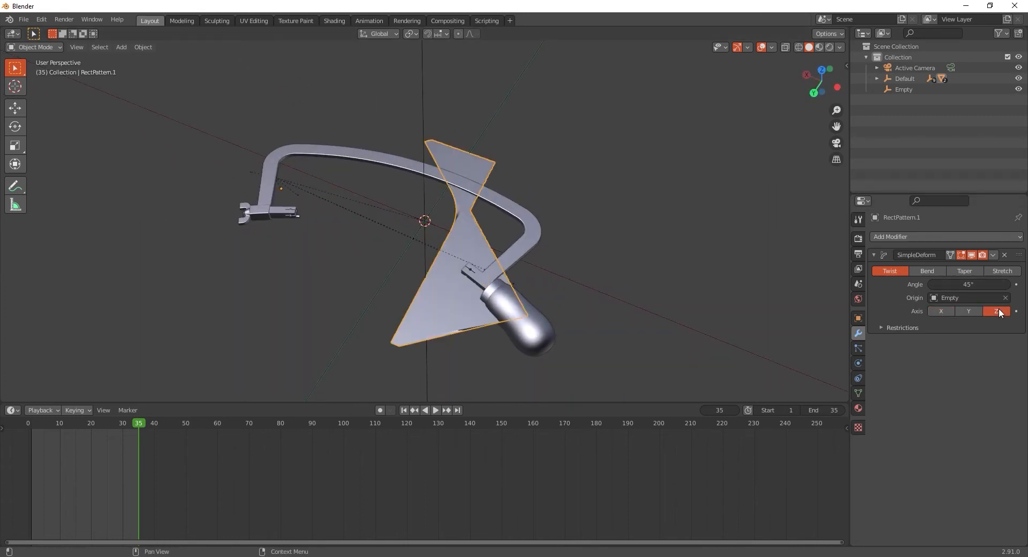
pyautogui.moveTo(967, 283); pyautogui.dragTo(915, 284)
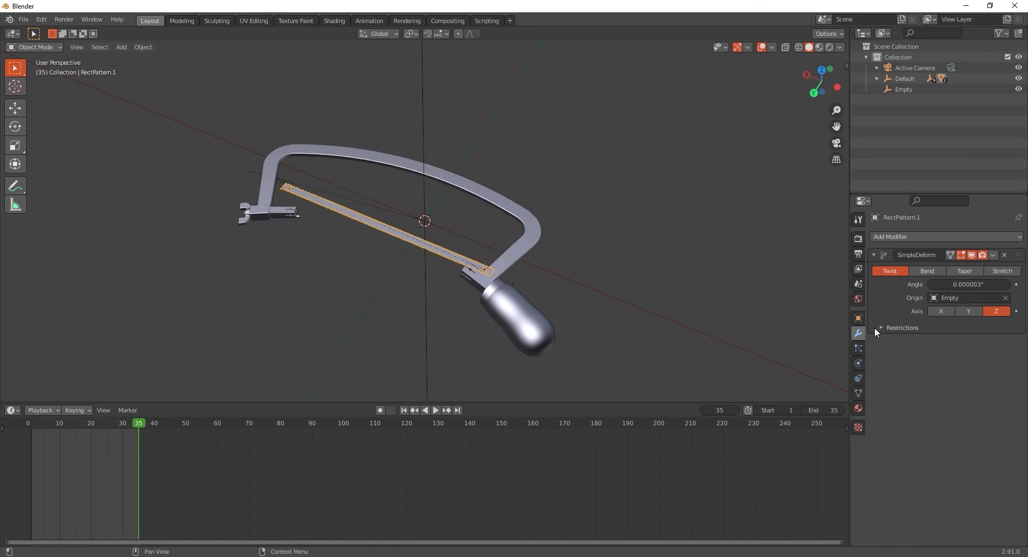
# Reveal the limits, keep Empty as origin and set the blade's deform axis to X
pyautogui.click(883, 327)
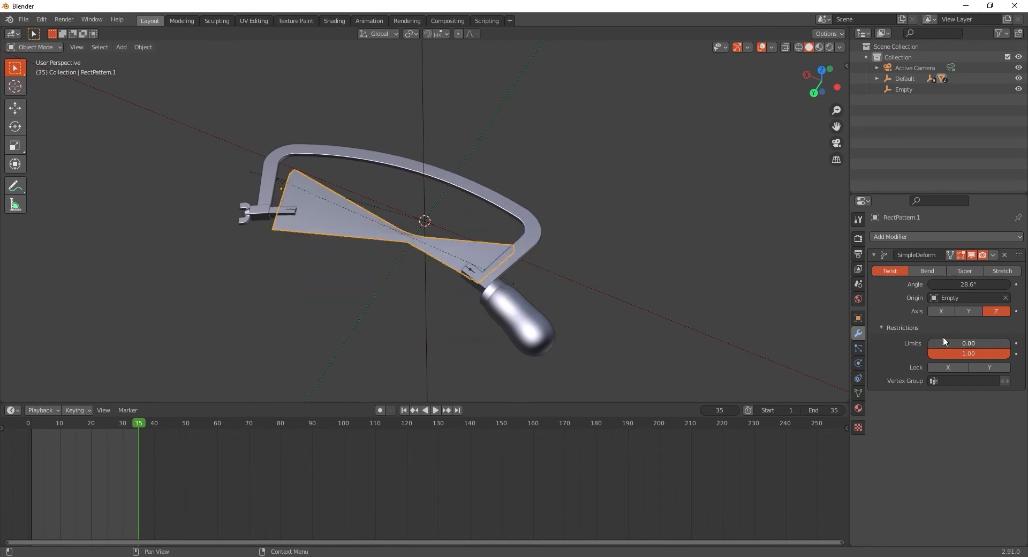
pyautogui.click(967, 298)
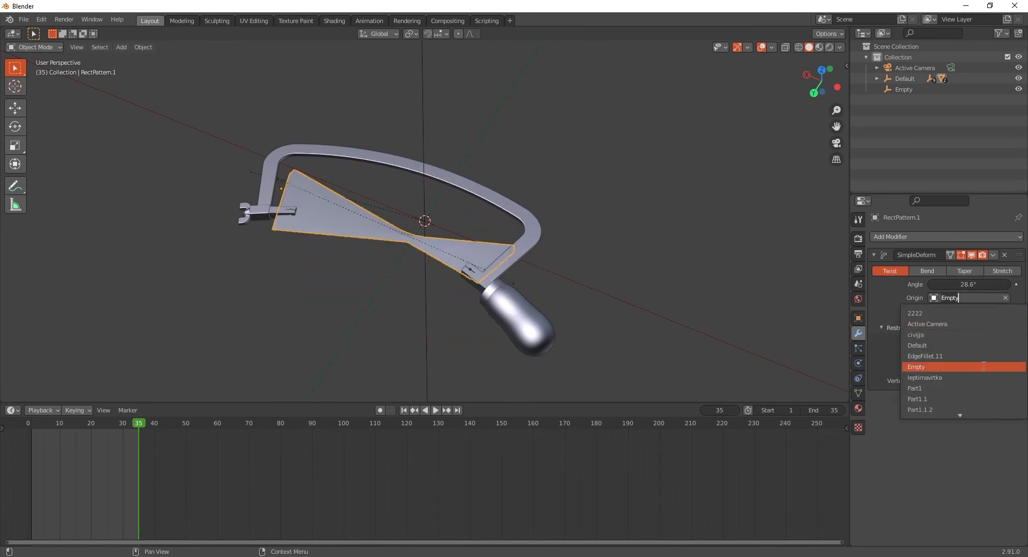
pyautogui.scroll(-3)
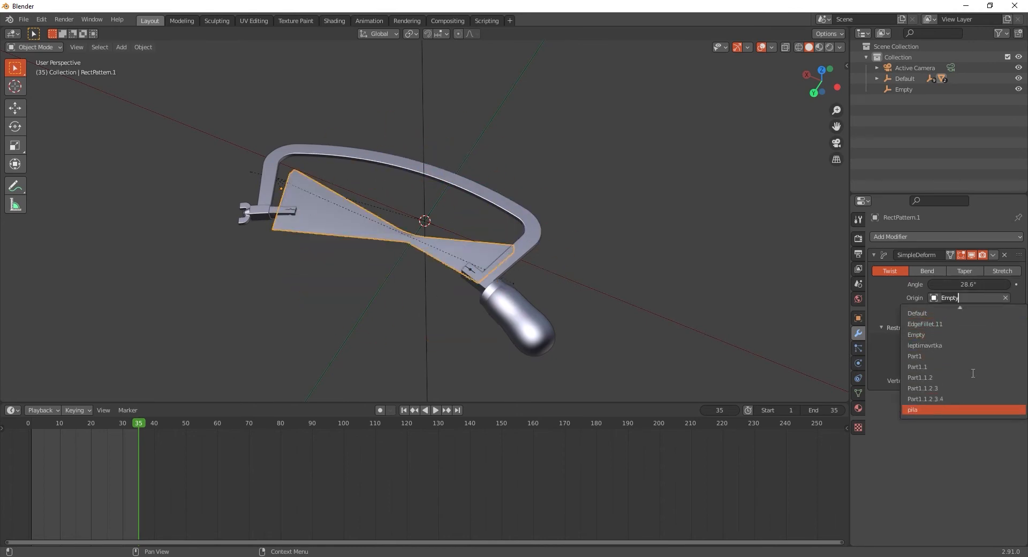
pyautogui.click(916, 335)
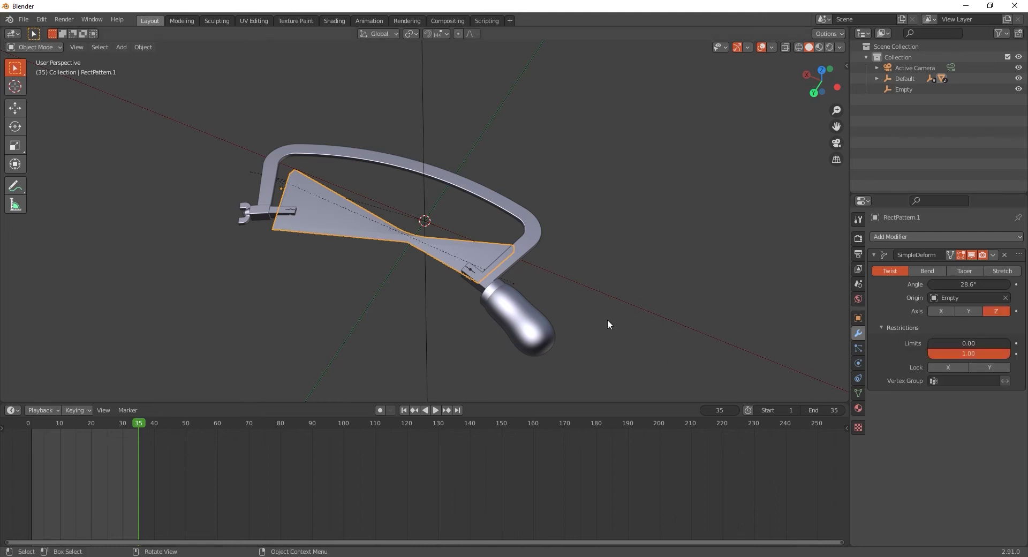
pyautogui.click(969, 310)
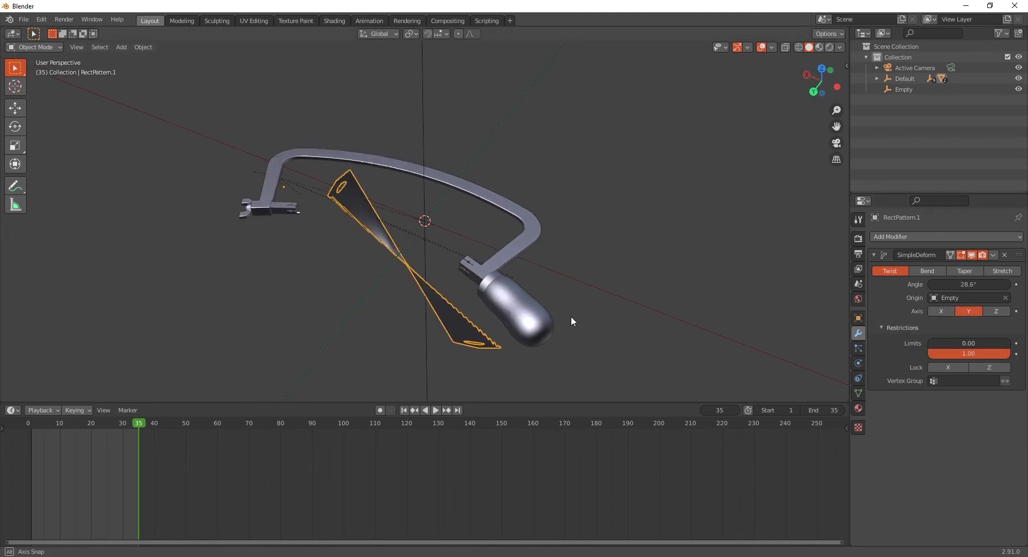
pyautogui.click(940, 311)
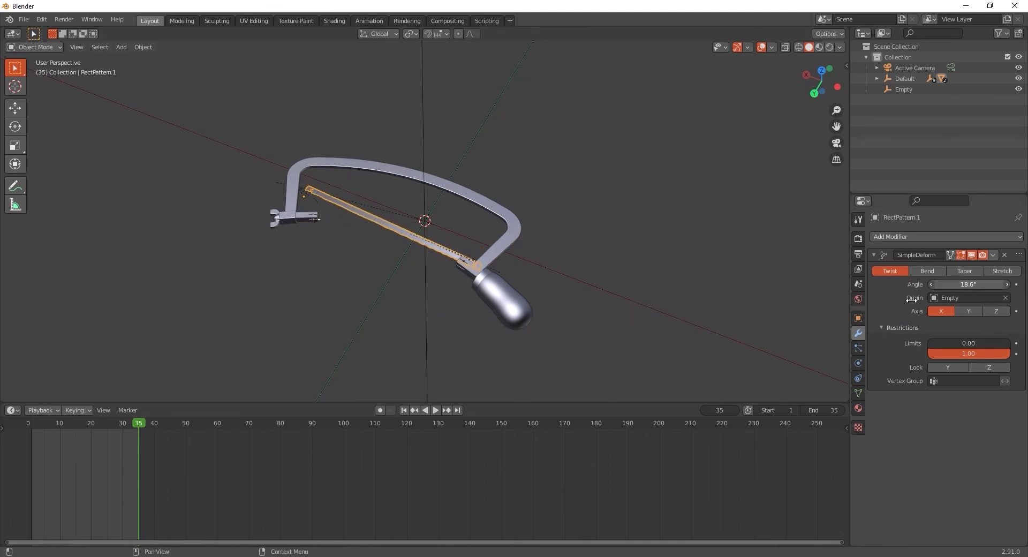
# Switch the blade's deform to Bend about Z at 42°, keyframed at frame 35, and inspect the fit
pyautogui.click(928, 271)
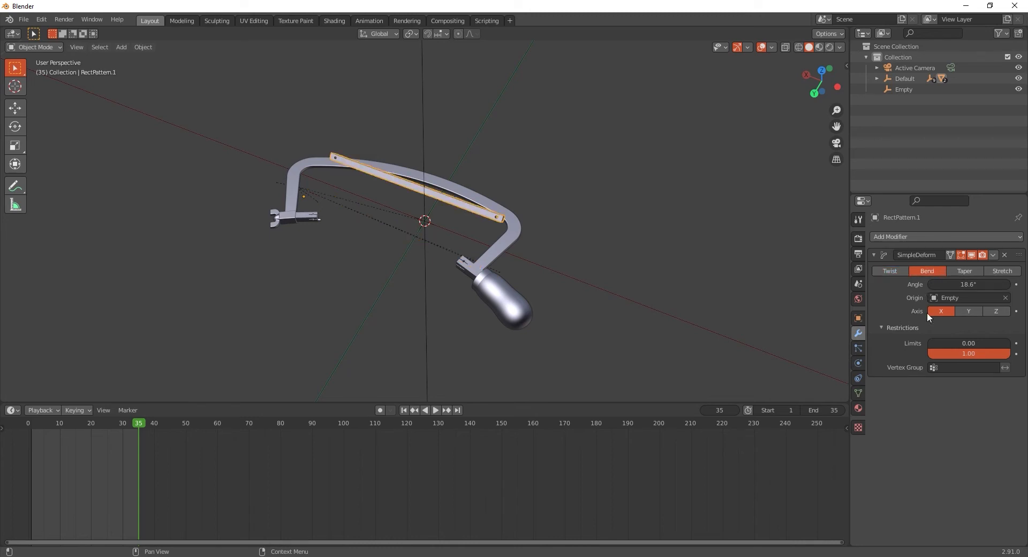
pyautogui.click(996, 310)
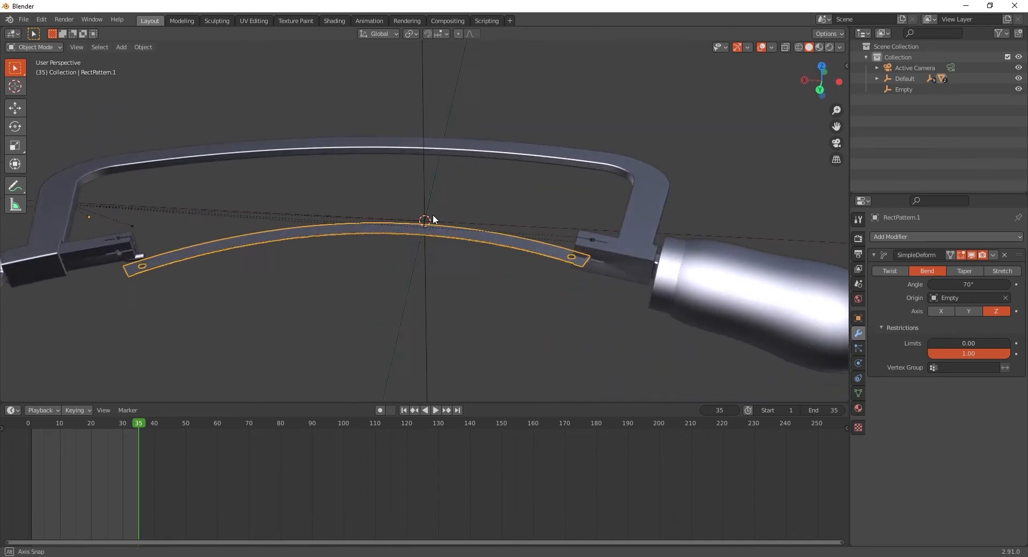
pyautogui.moveTo(433, 219); pyautogui.dragTo(383, 274)
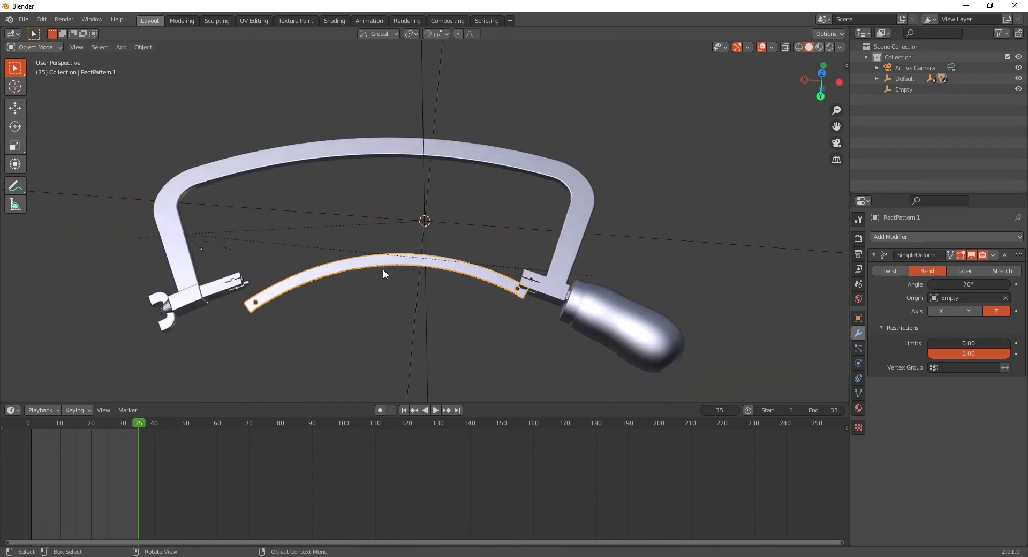
pyautogui.moveTo(383, 274); pyautogui.dragTo(392, 261)
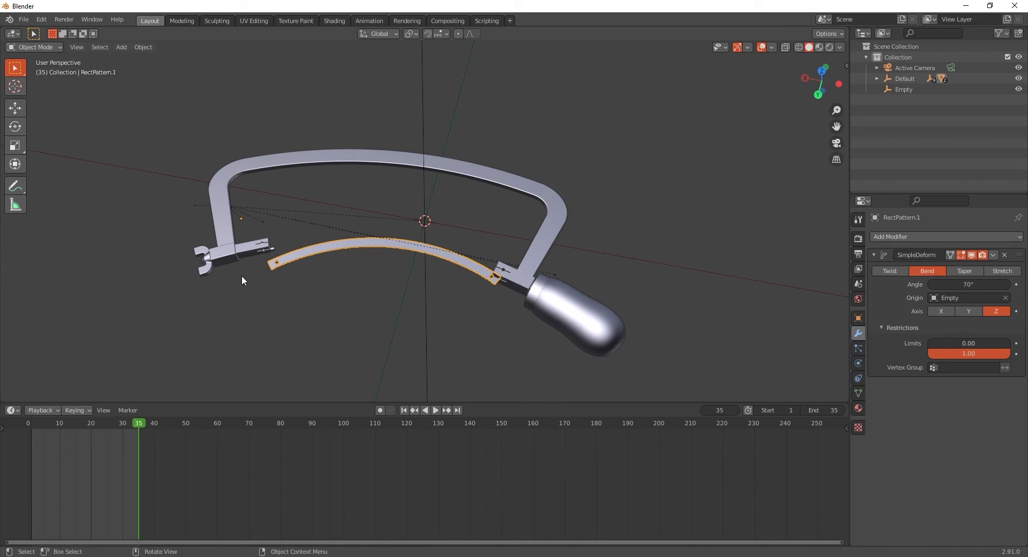
pyautogui.moveTo(363, 238)
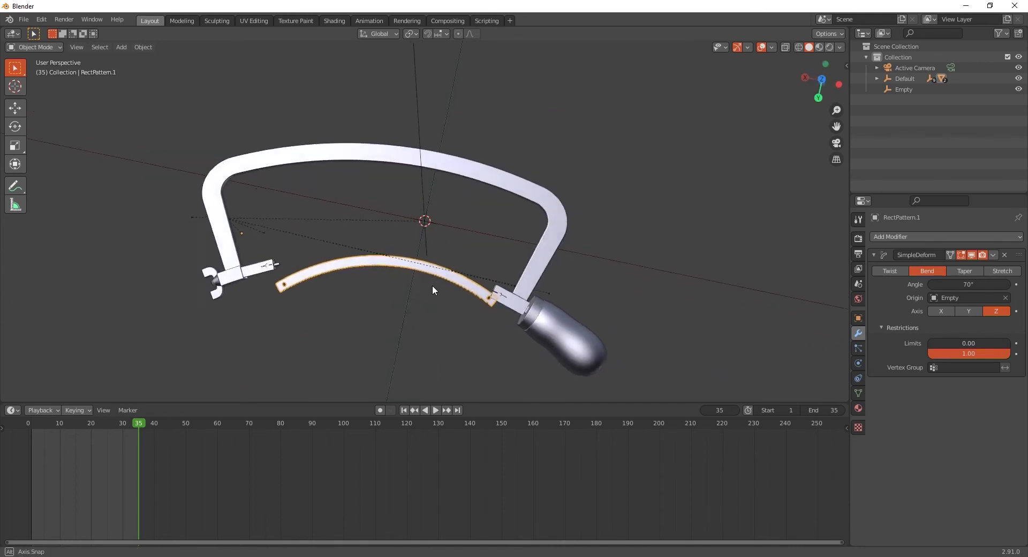
pyautogui.moveTo(970, 284)
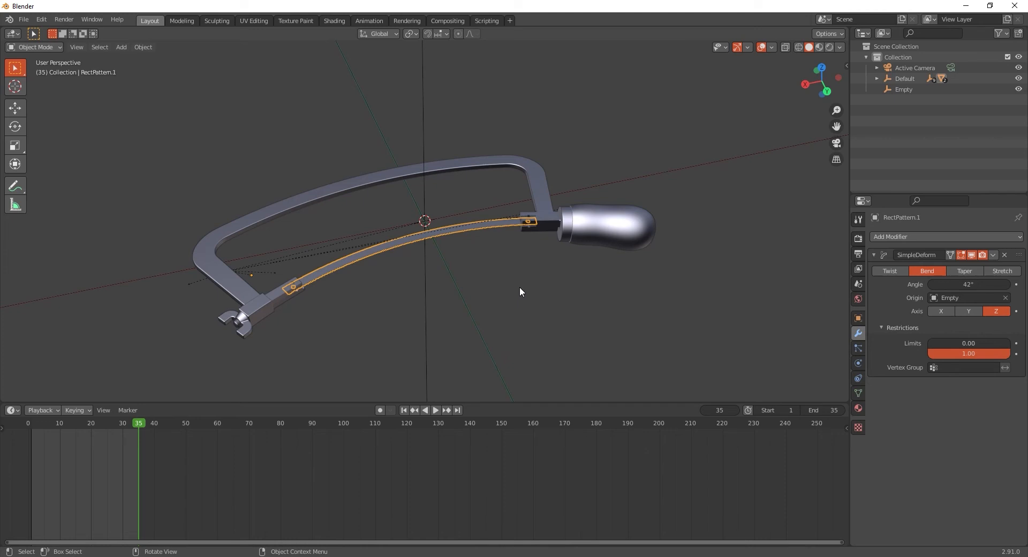
pyautogui.moveTo(522, 292); pyautogui.dragTo(485, 295)
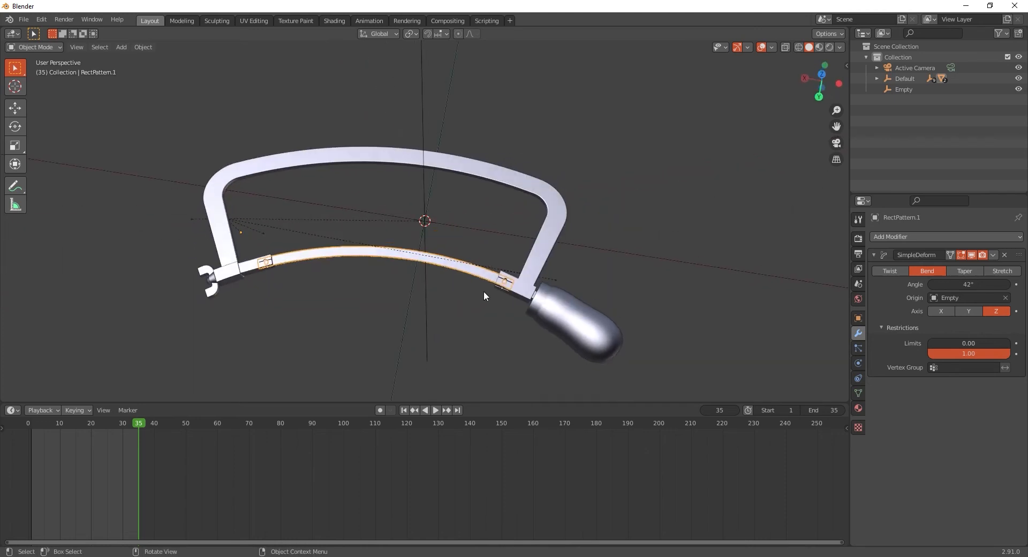
pyautogui.moveTo(485, 296); pyautogui.dragTo(312, 349)
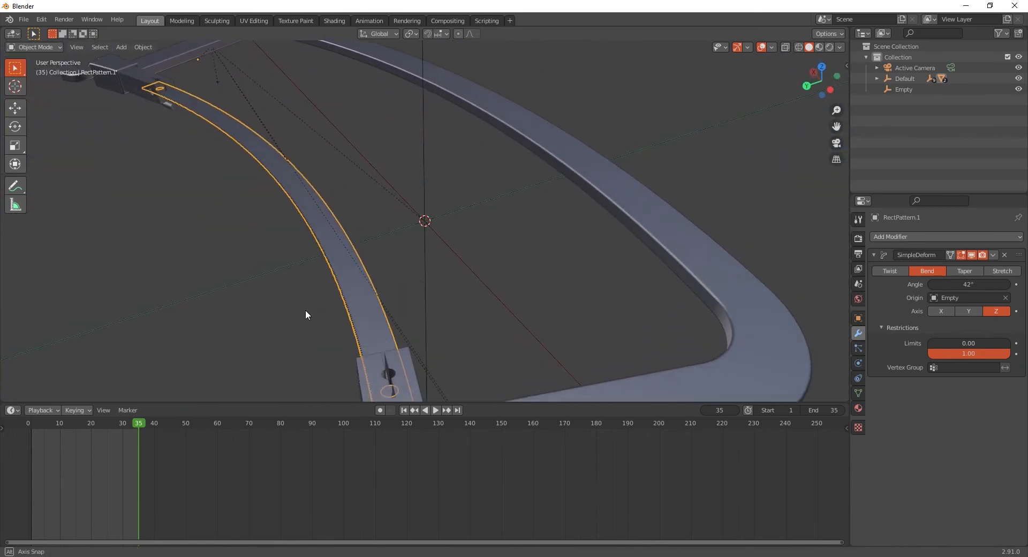
pyautogui.moveTo(305, 315); pyautogui.dragTo(396, 329)
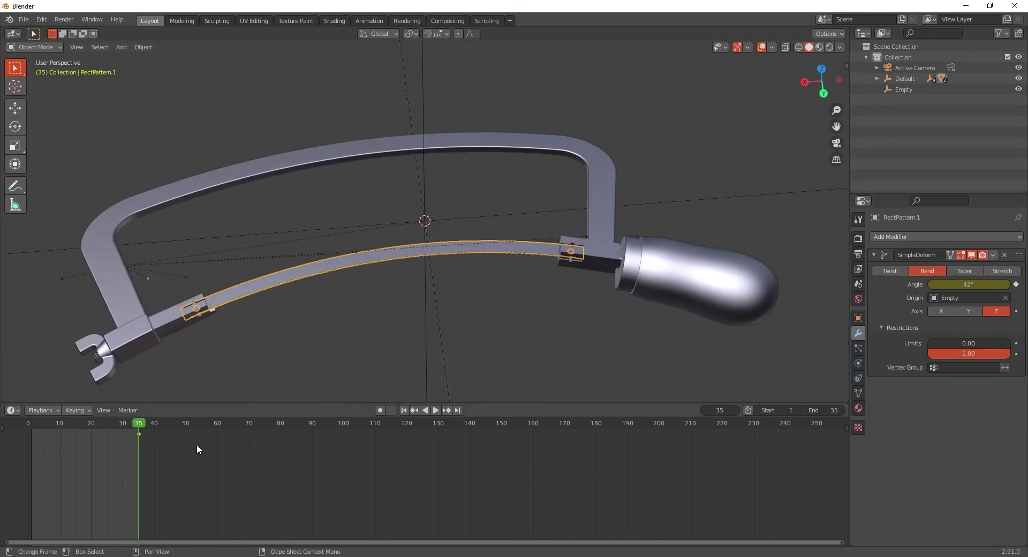
# Keyframe the blade straight at frame 1 and preview the bending animation
pyautogui.click(404, 410)
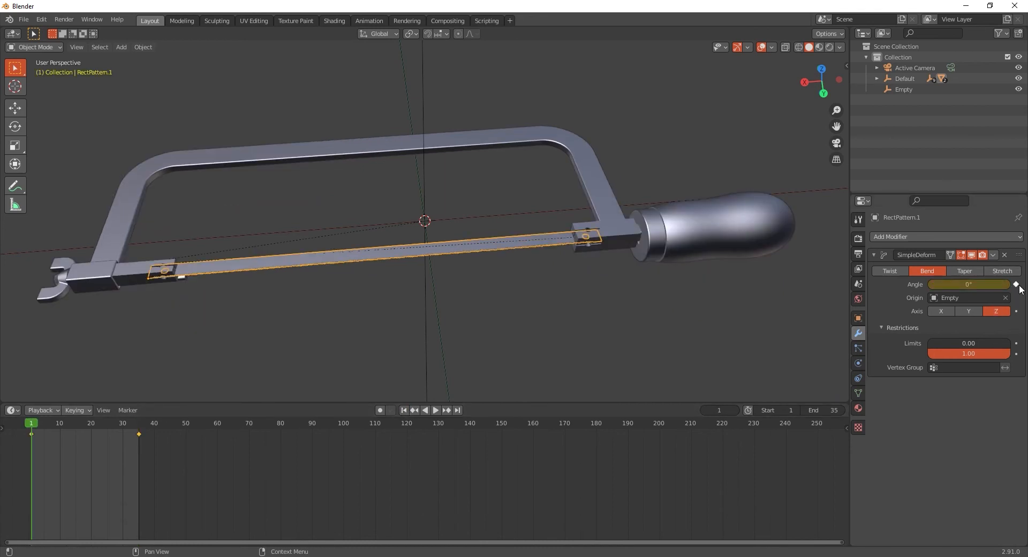
pyautogui.click(435, 410)
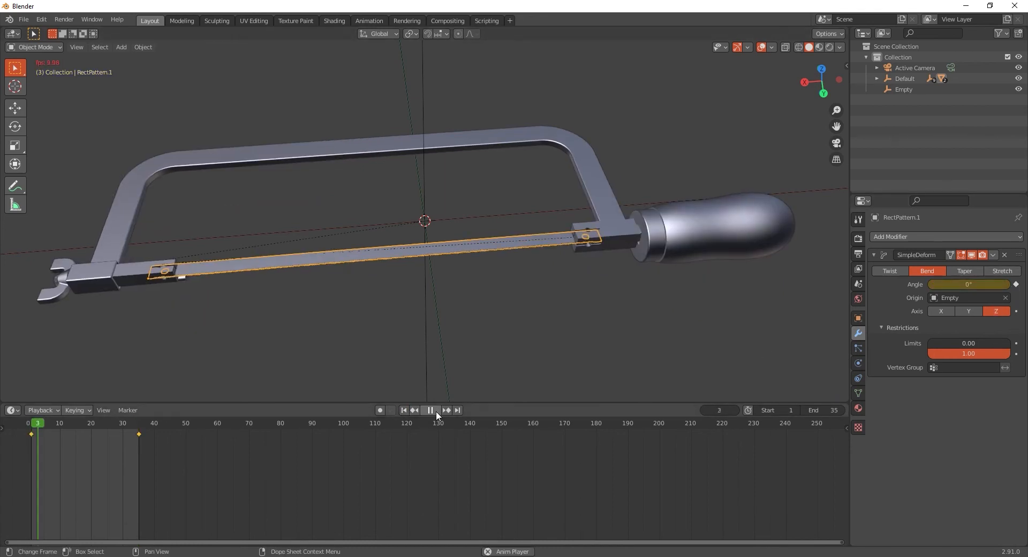
pyautogui.click(430, 410)
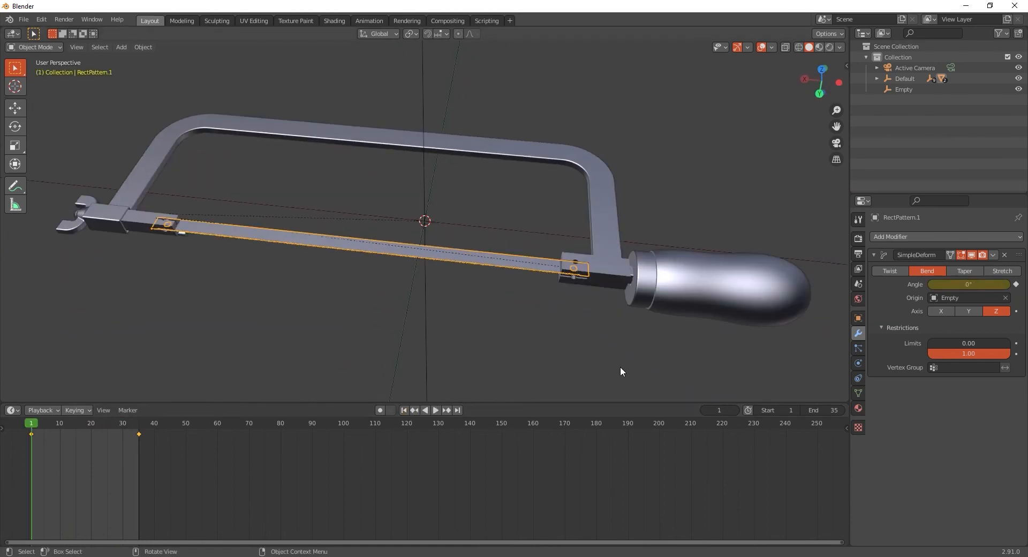
pyautogui.moveTo(618, 353)
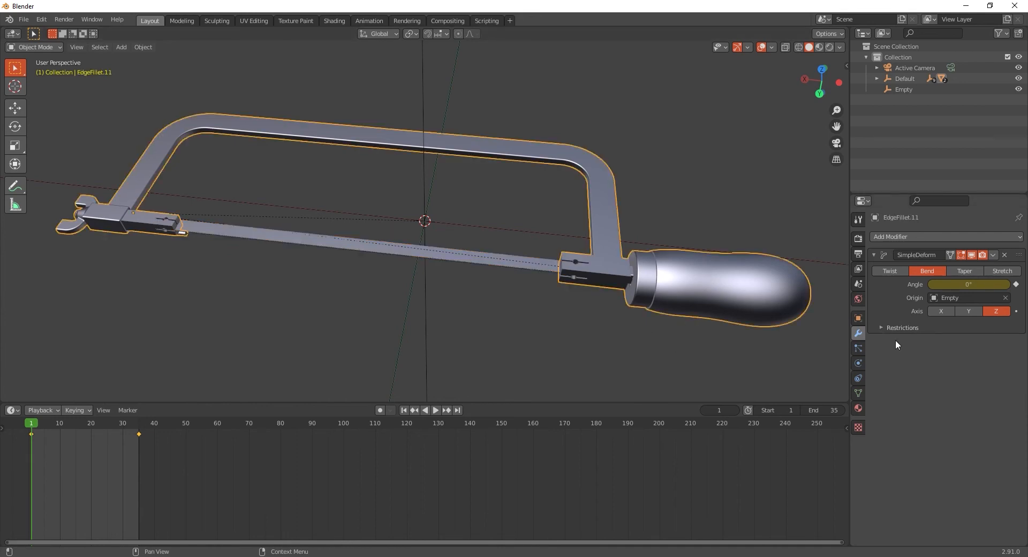
# Restrict the saw frame's bend with a lower deform limit of 0.25
pyautogui.click(902, 328)
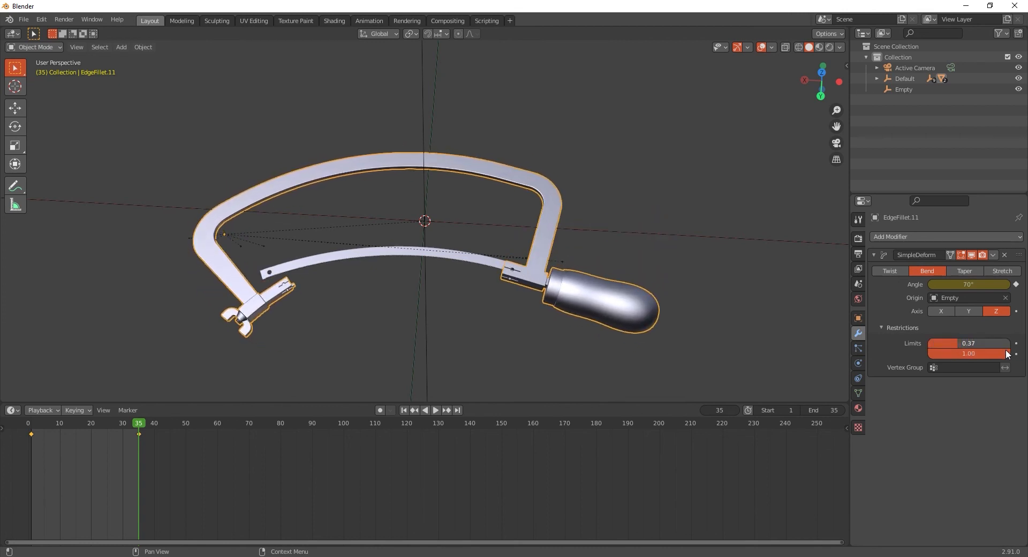
pyautogui.moveTo(976, 343); pyautogui.dragTo(964, 343)
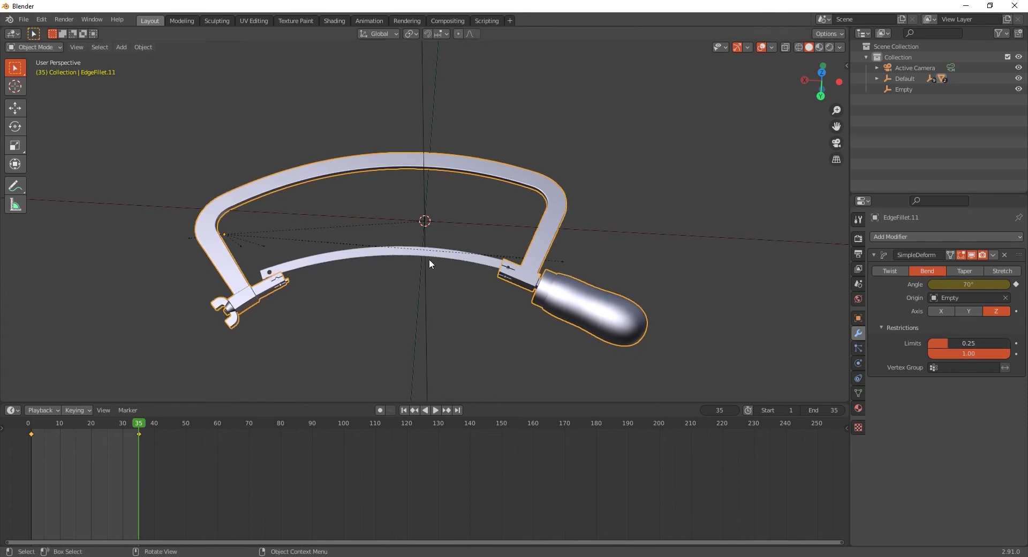
pyautogui.moveTo(596, 346)
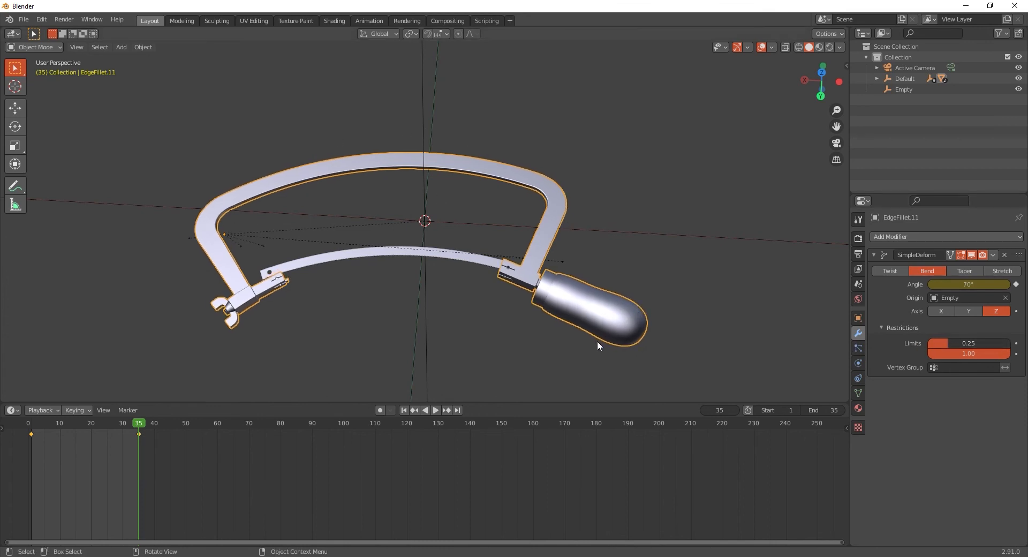
pyautogui.moveTo(586, 361)
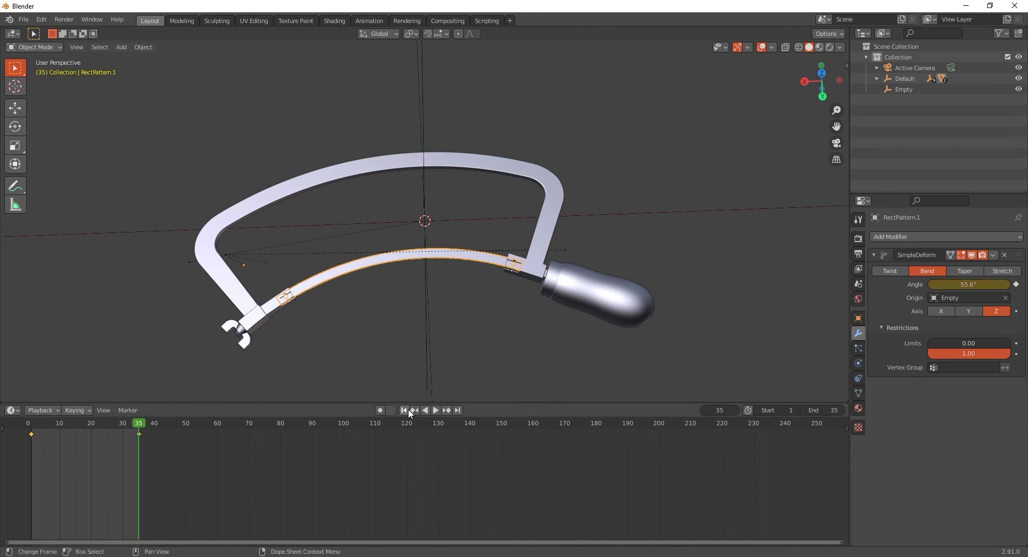
# Reselect the saw frame to keyframe its 0.25 bend limit
pyautogui.click(577, 302)
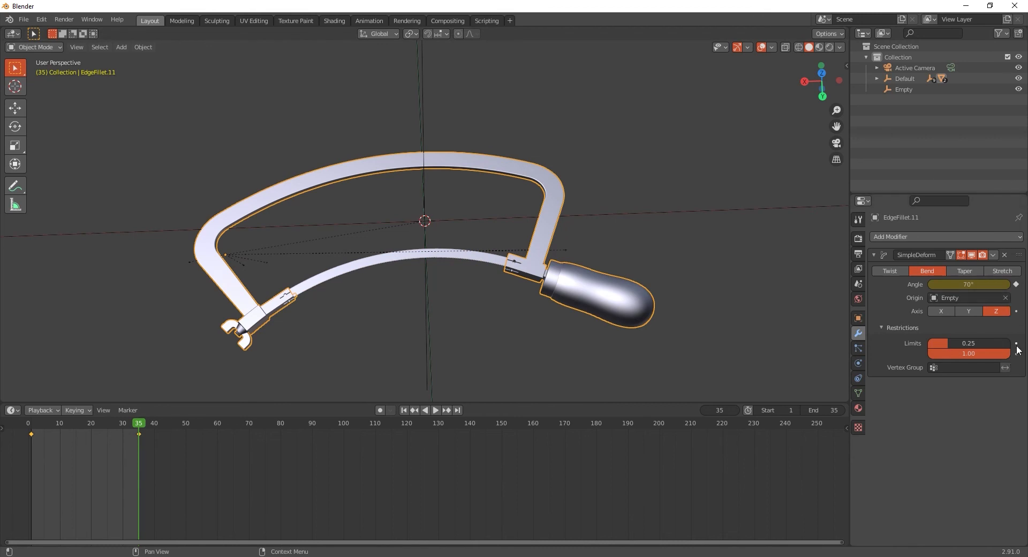
pyautogui.moveTo(1017, 342)
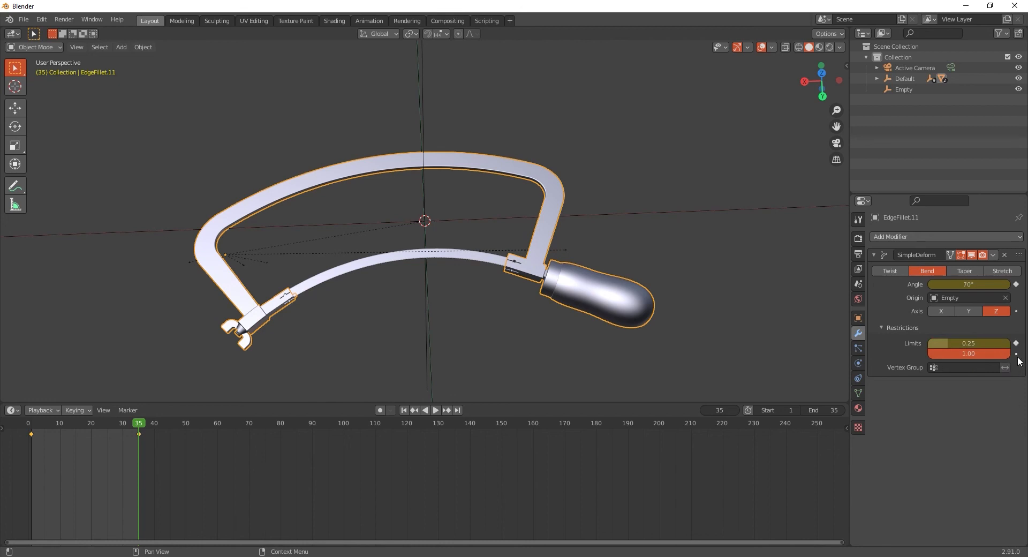
pyautogui.moveTo(93, 431)
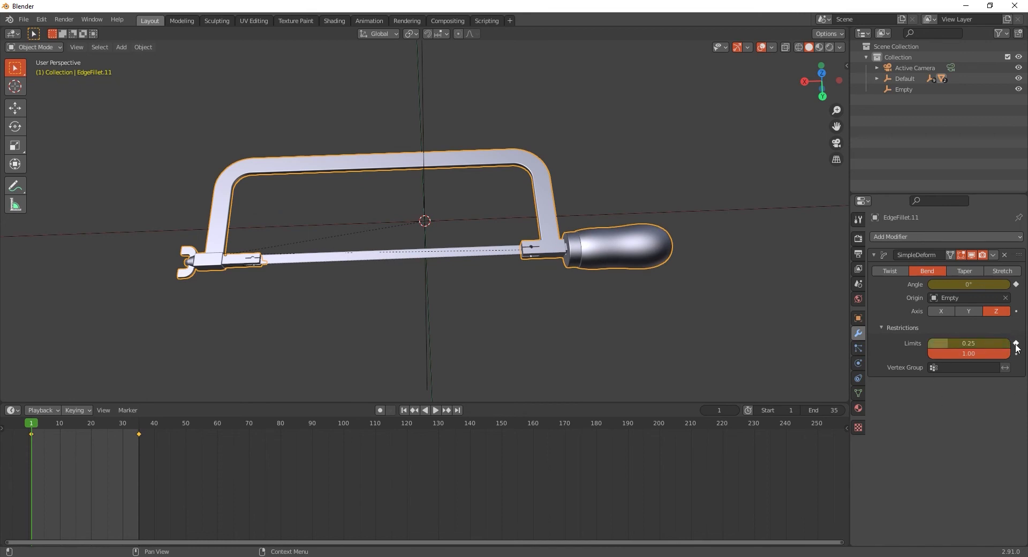
pyautogui.moveTo(435, 410)
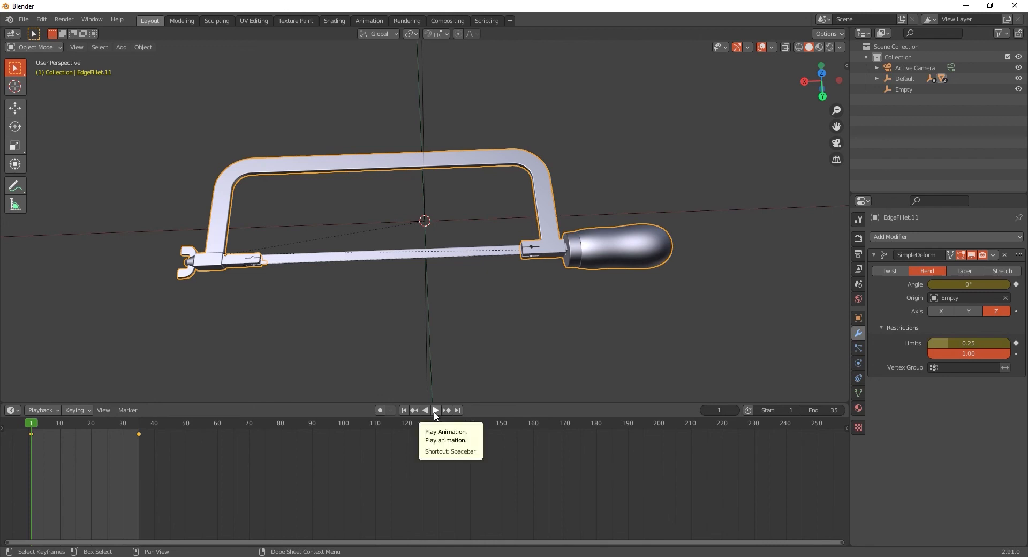
pyautogui.click(434, 410)
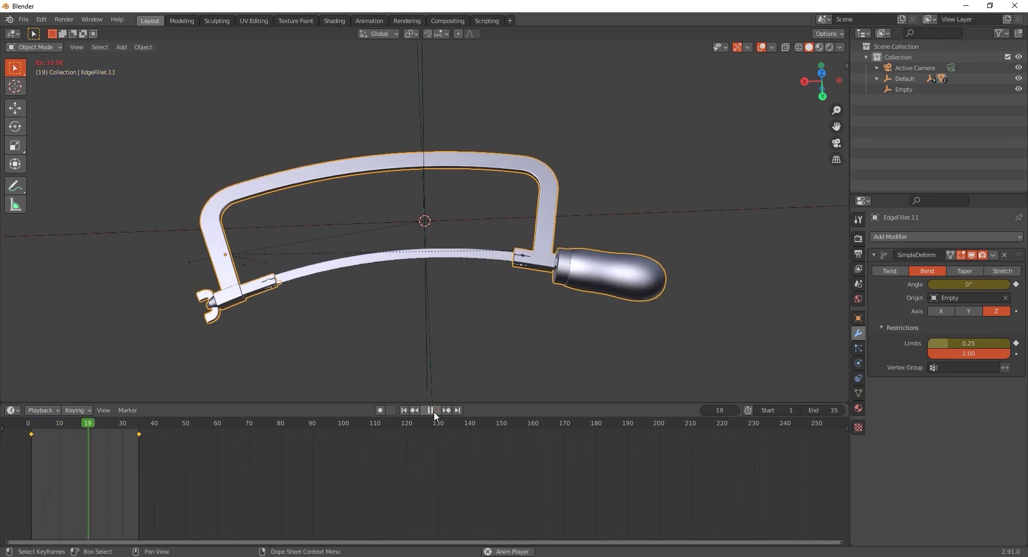
pyautogui.click(437, 411)
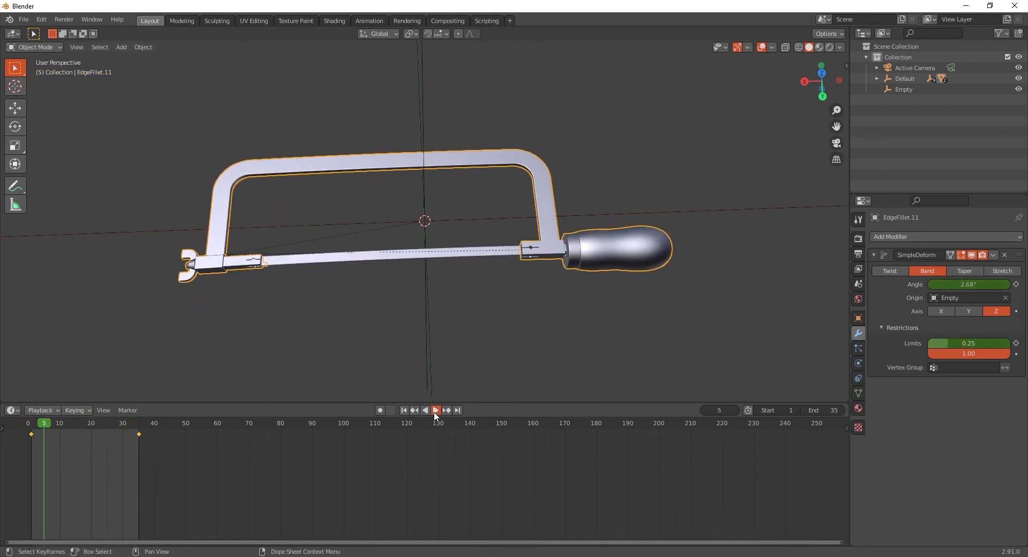
pyautogui.click(435, 410)
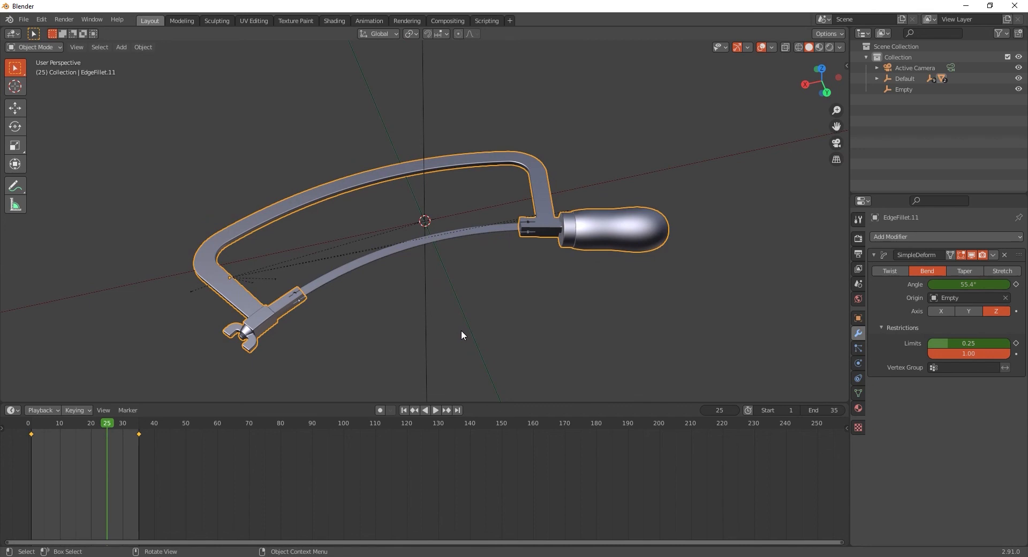
pyautogui.click(121, 46)
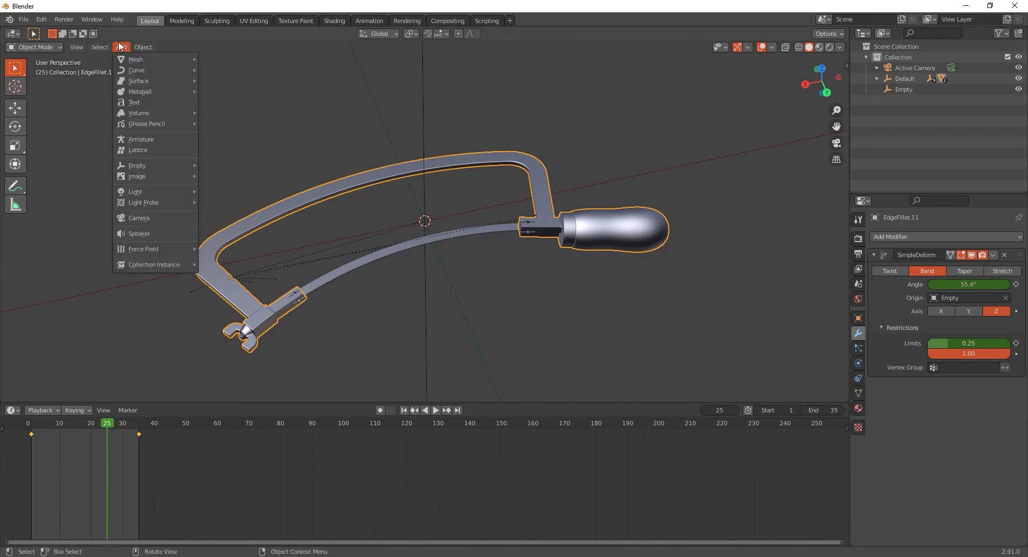
pyautogui.moveTo(140, 139)
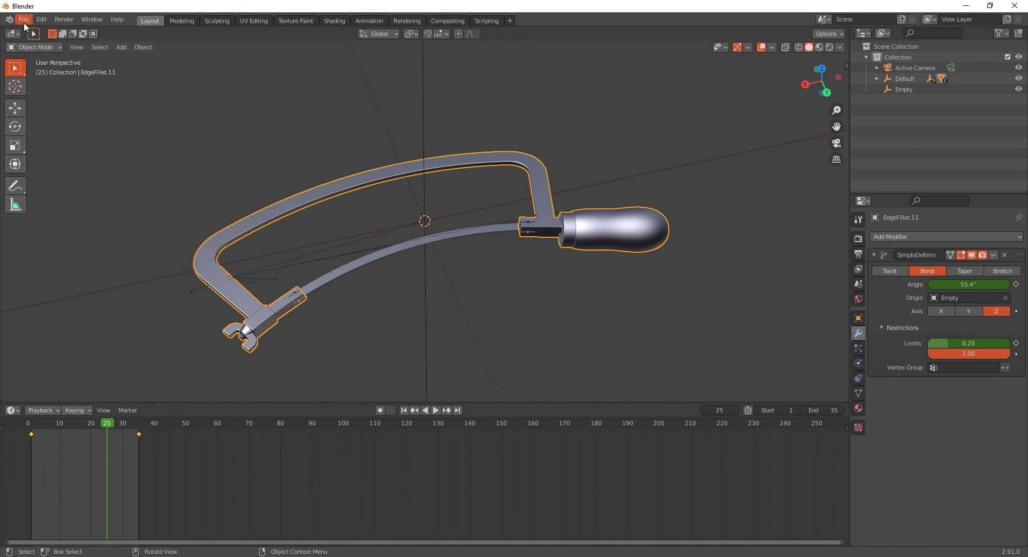
# Bring up the File menu's export formats to pick Alembic (.abc)
pyautogui.click(40, 174)
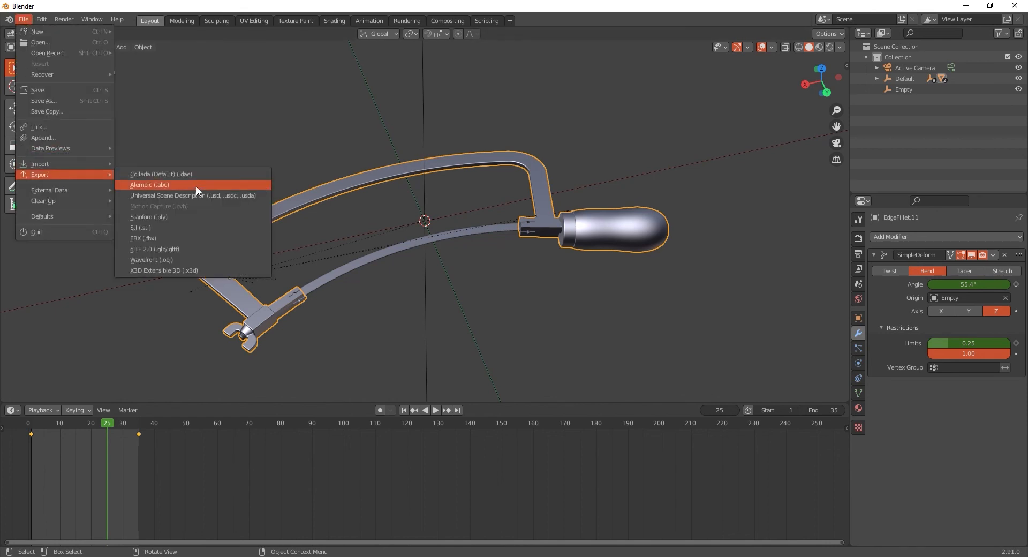
pyautogui.moveTo(197, 188)
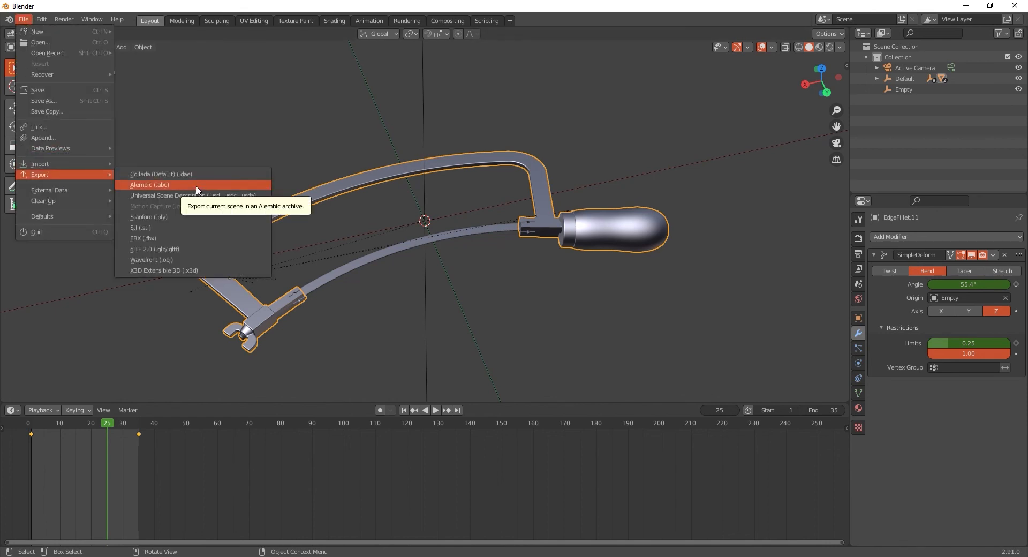